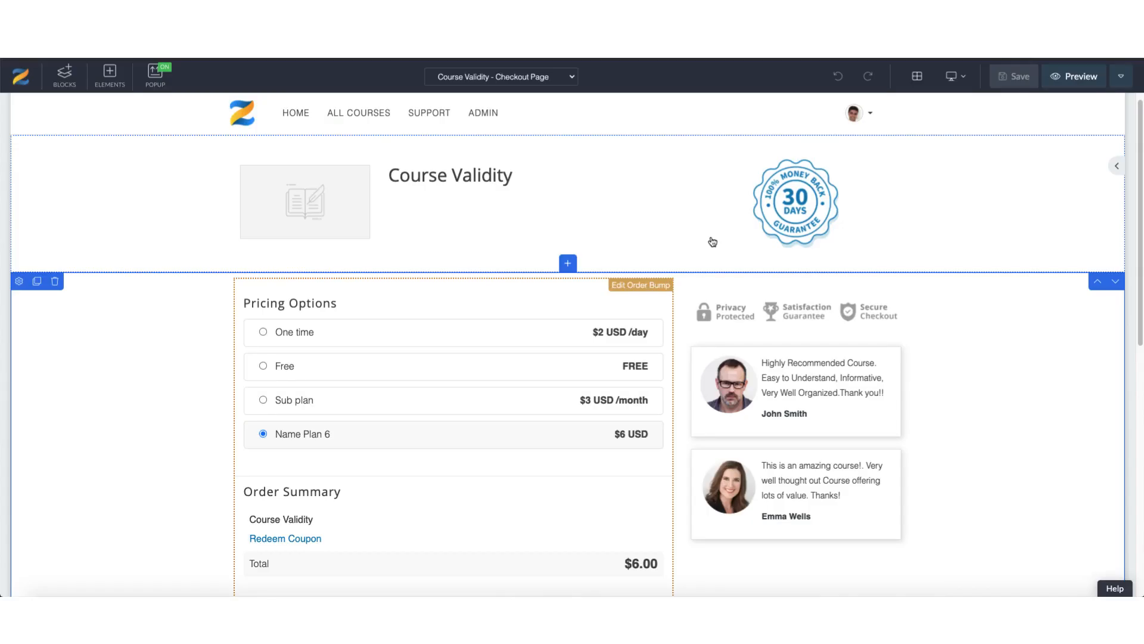
pyautogui.moveTo(705, 246)
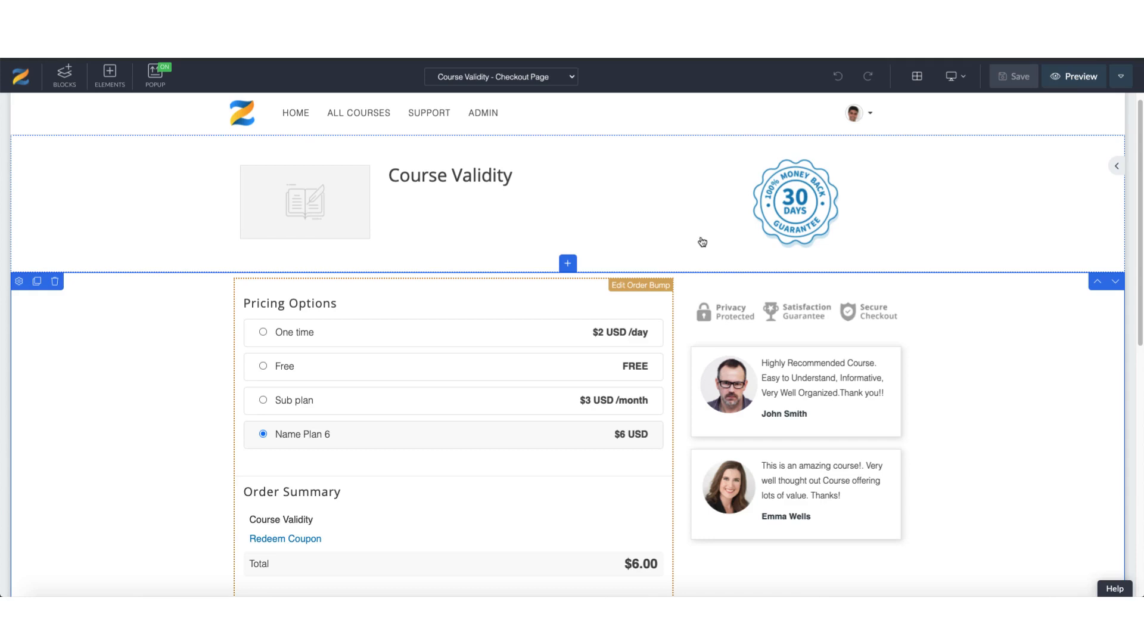
# - Open the order bump settings and keep the Course set to Course with upsell
pyautogui.scroll(-3)
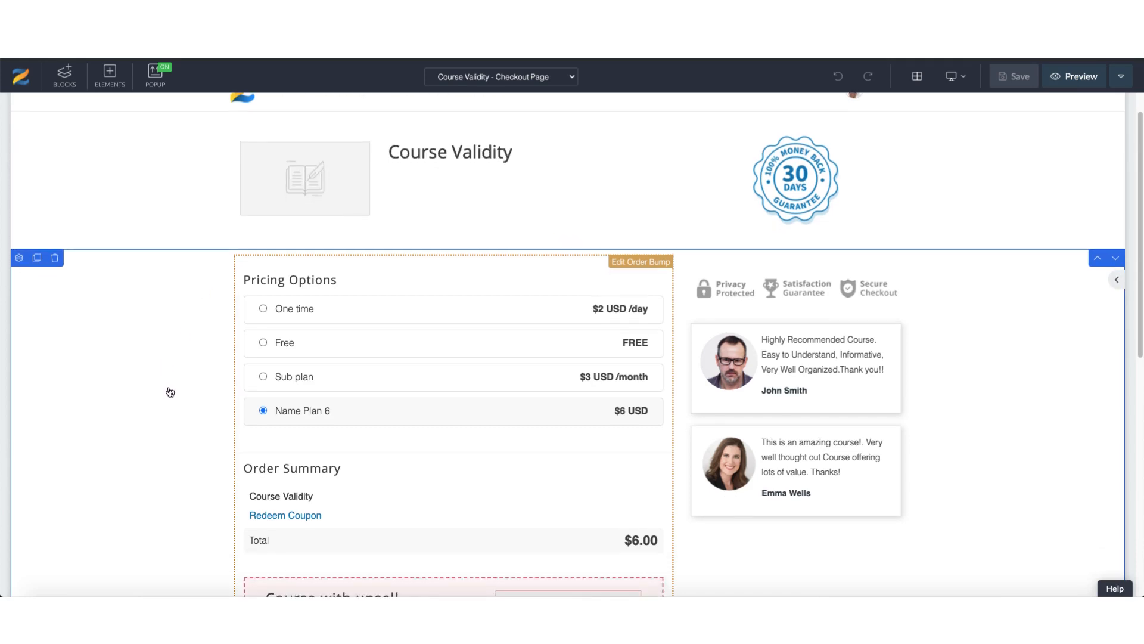
pyautogui.scroll(-3)
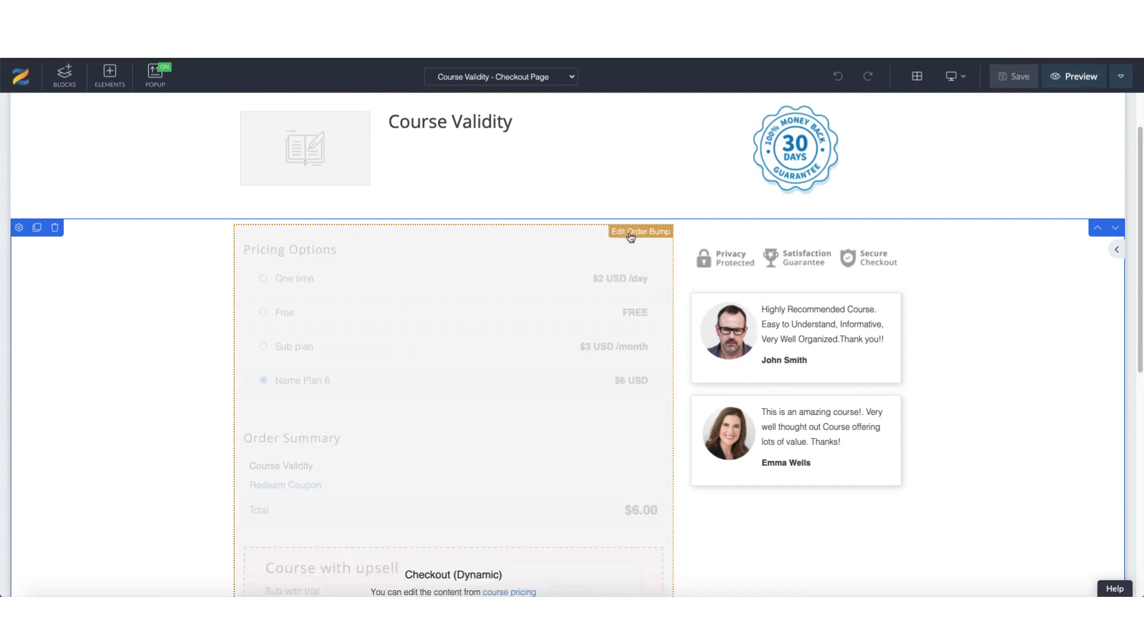
pyautogui.click(640, 231)
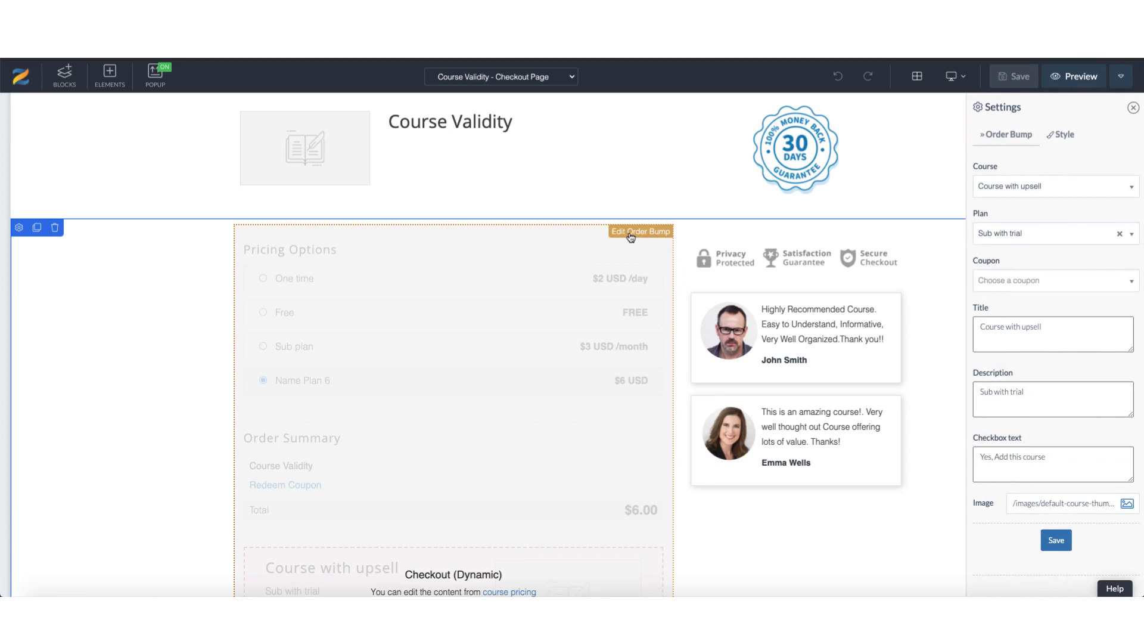
pyautogui.scroll(-3)
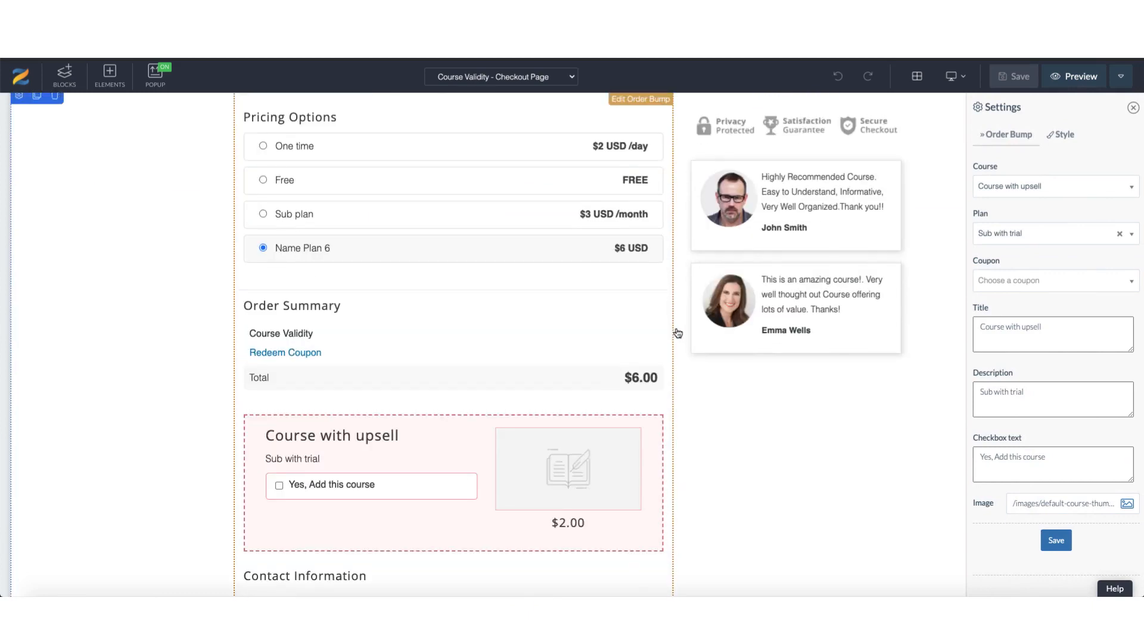
pyautogui.moveTo(1029, 186)
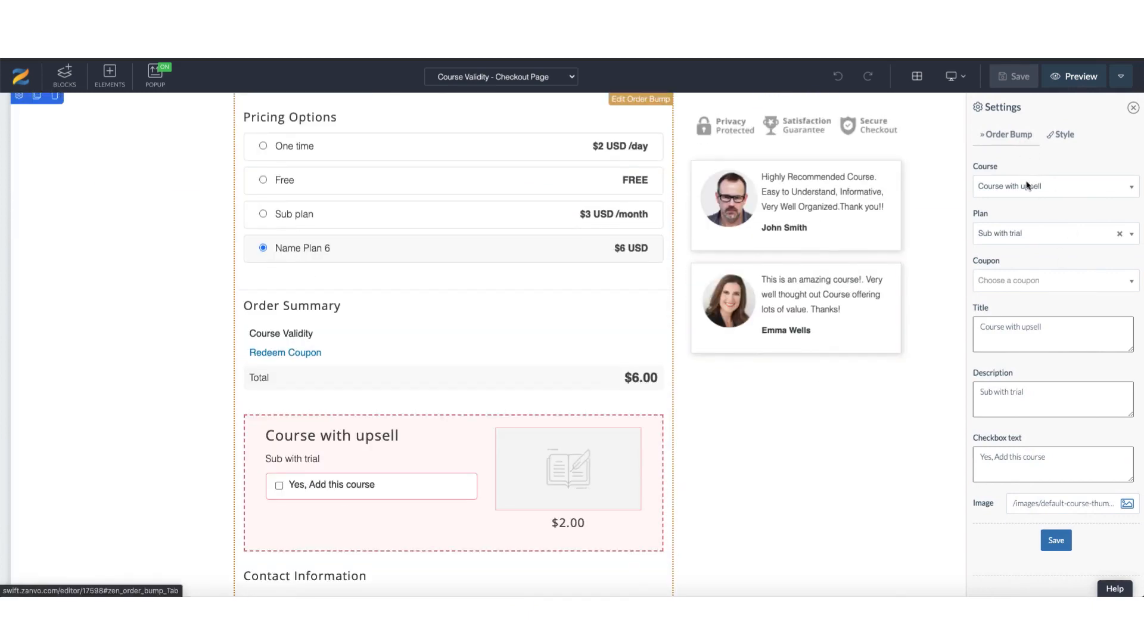
pyautogui.click(1053, 186)
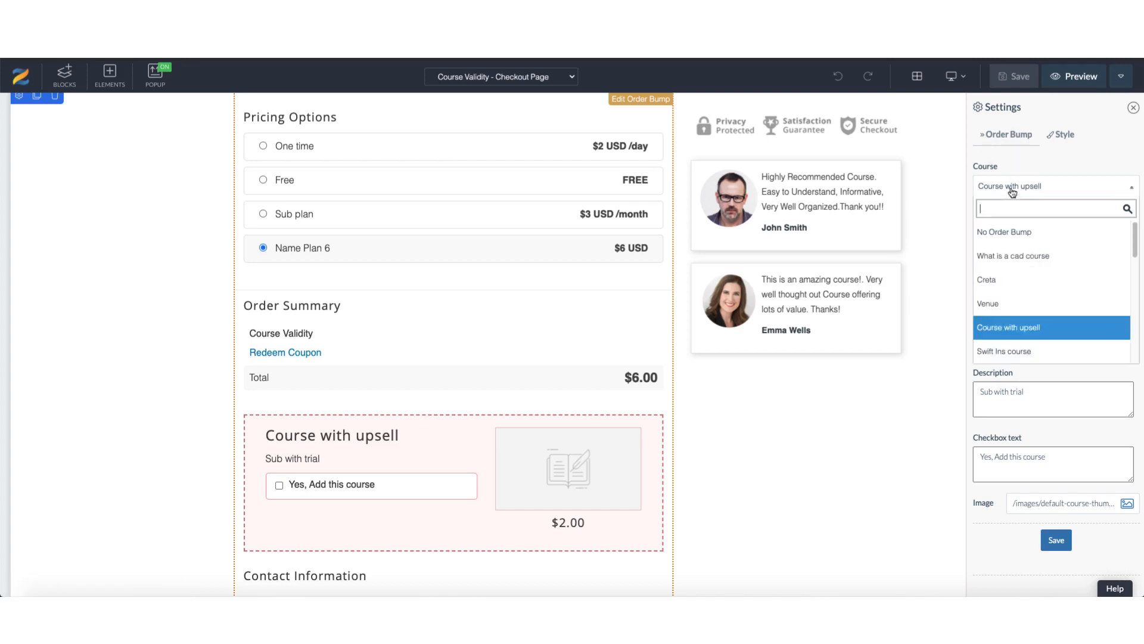
pyautogui.moveTo(1025, 279)
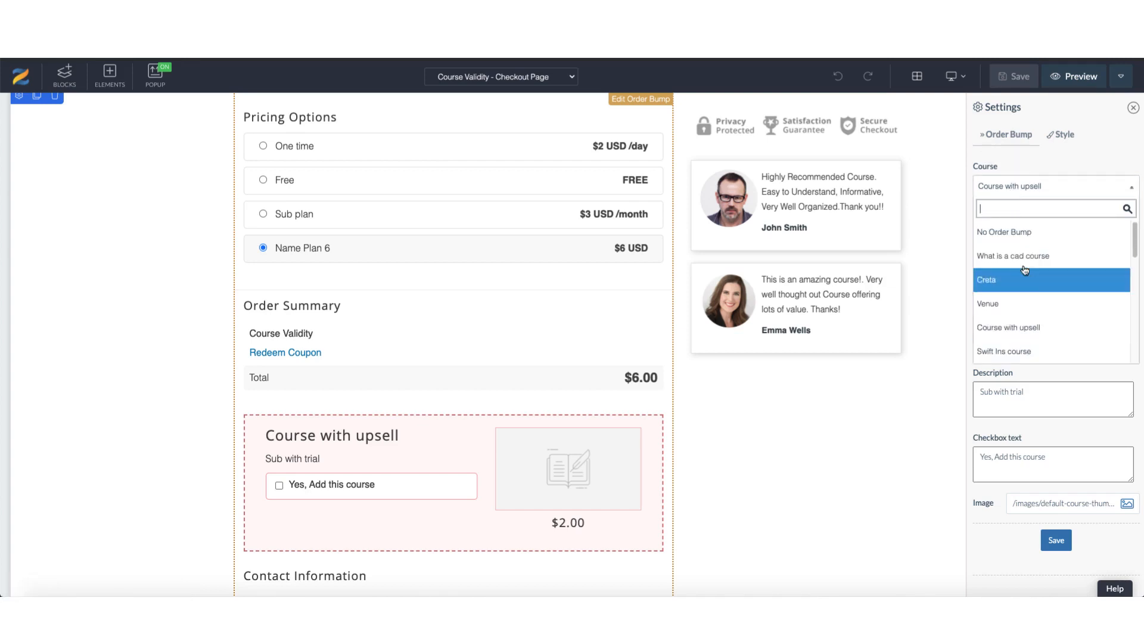
pyautogui.click(1008, 327)
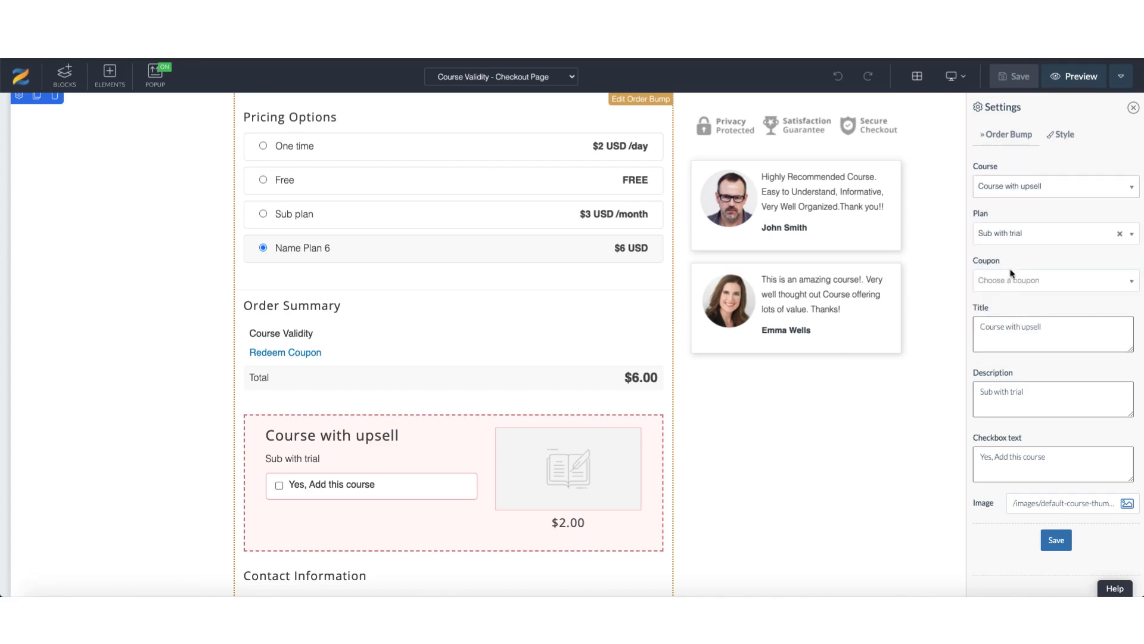
# - Extend the title with 'and buy now', the description with '- do it do it', and choose a waterside houses image
pyautogui.click(1052, 327)
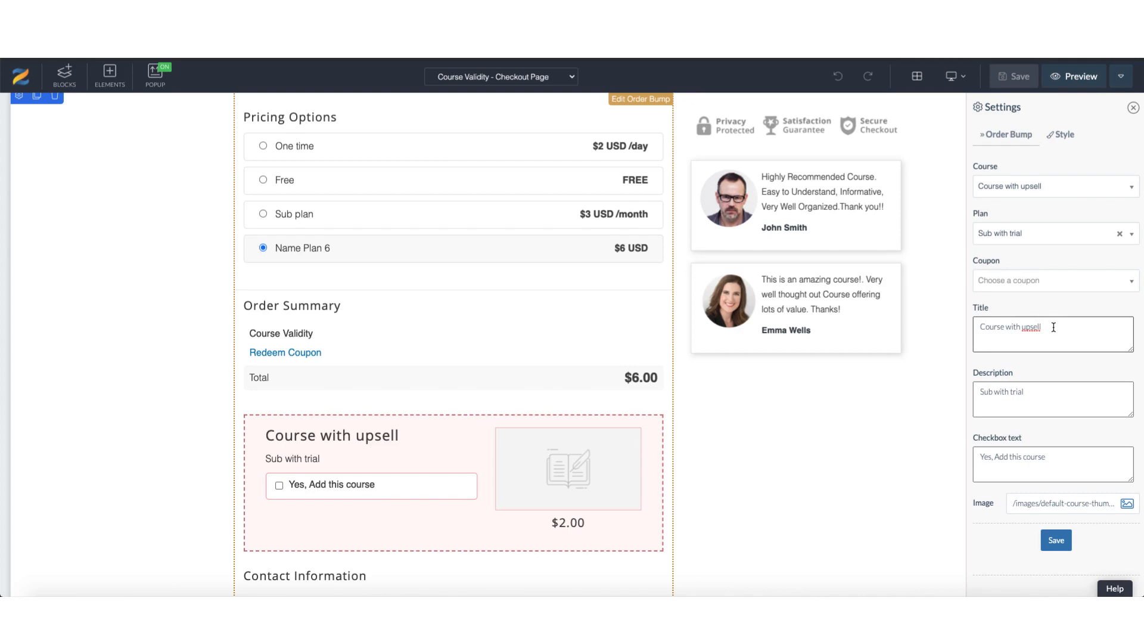
pyautogui.write('and buy n')
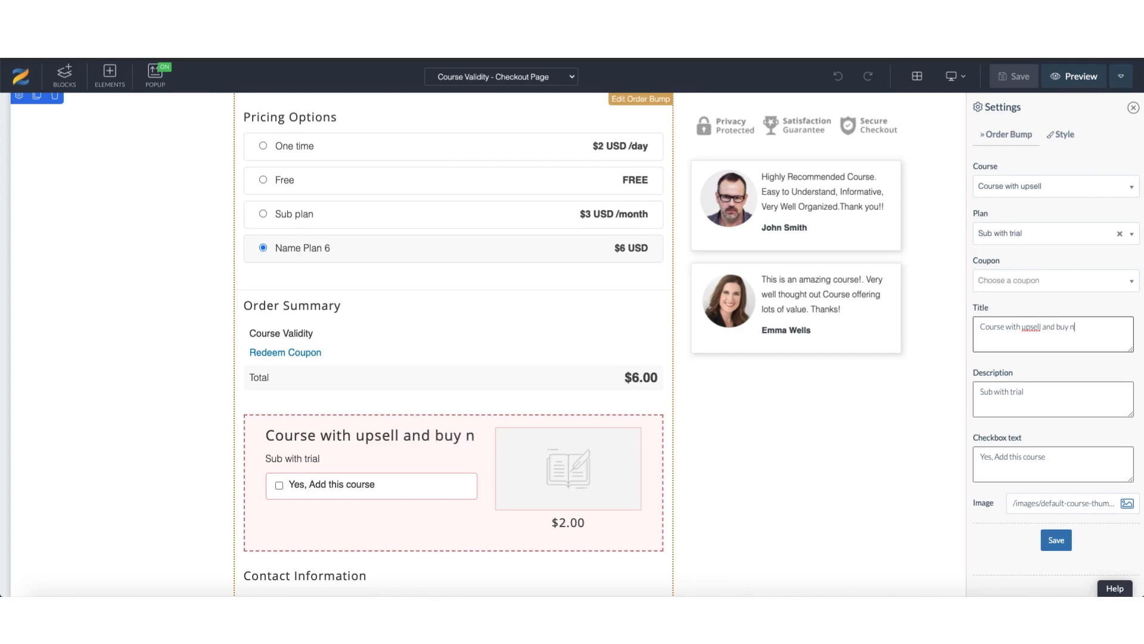
pyautogui.write('ow')
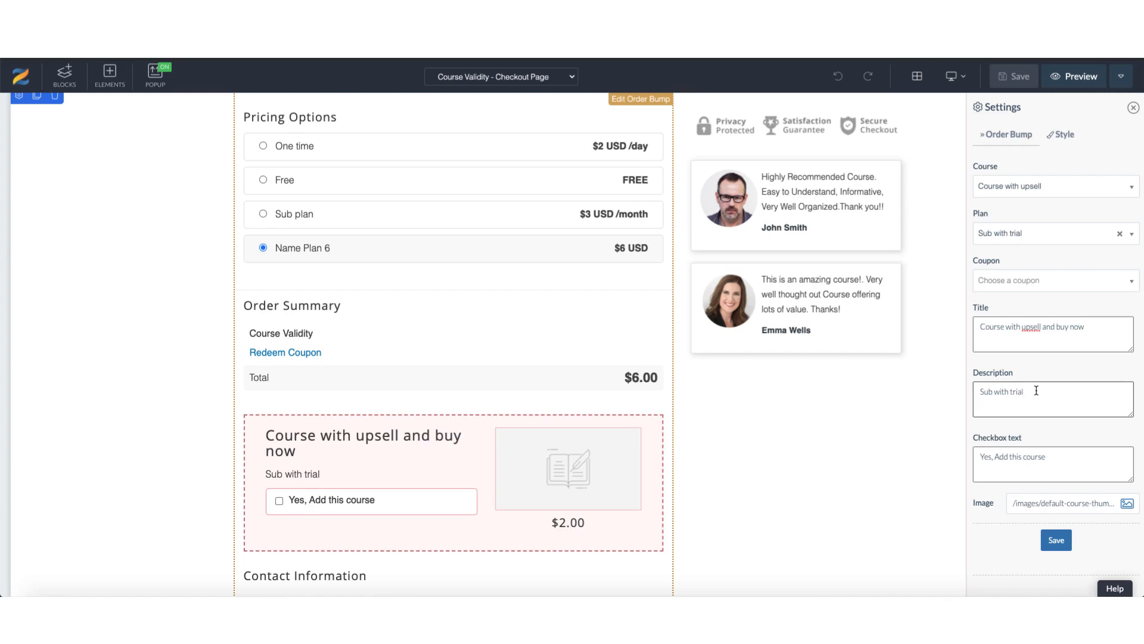
pyautogui.write('- do t')
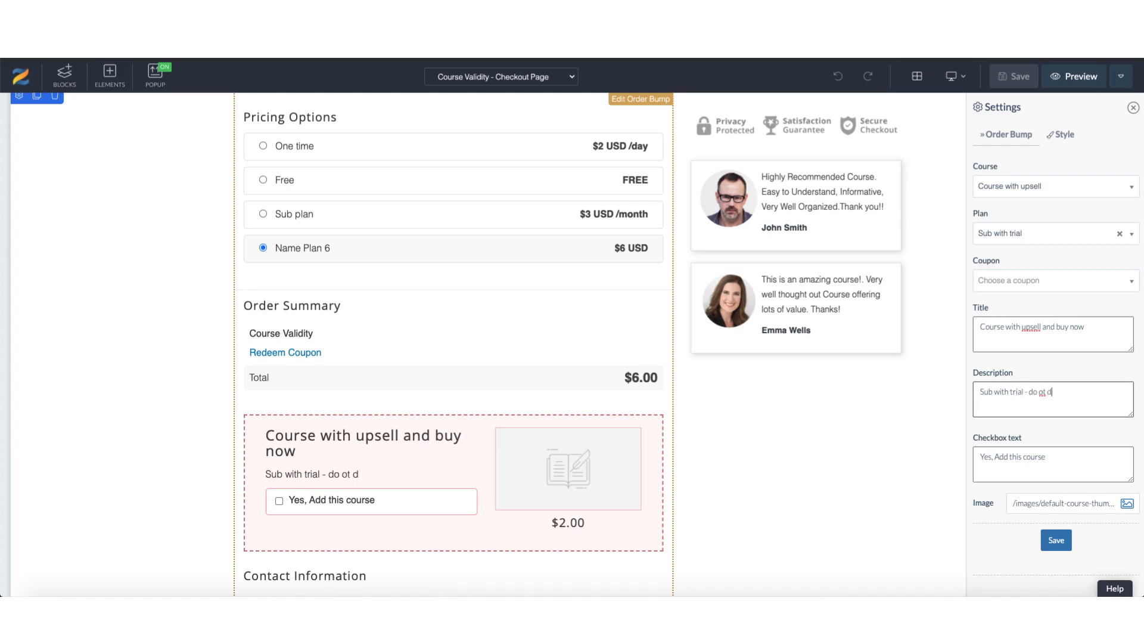
pyautogui.write('do ito')
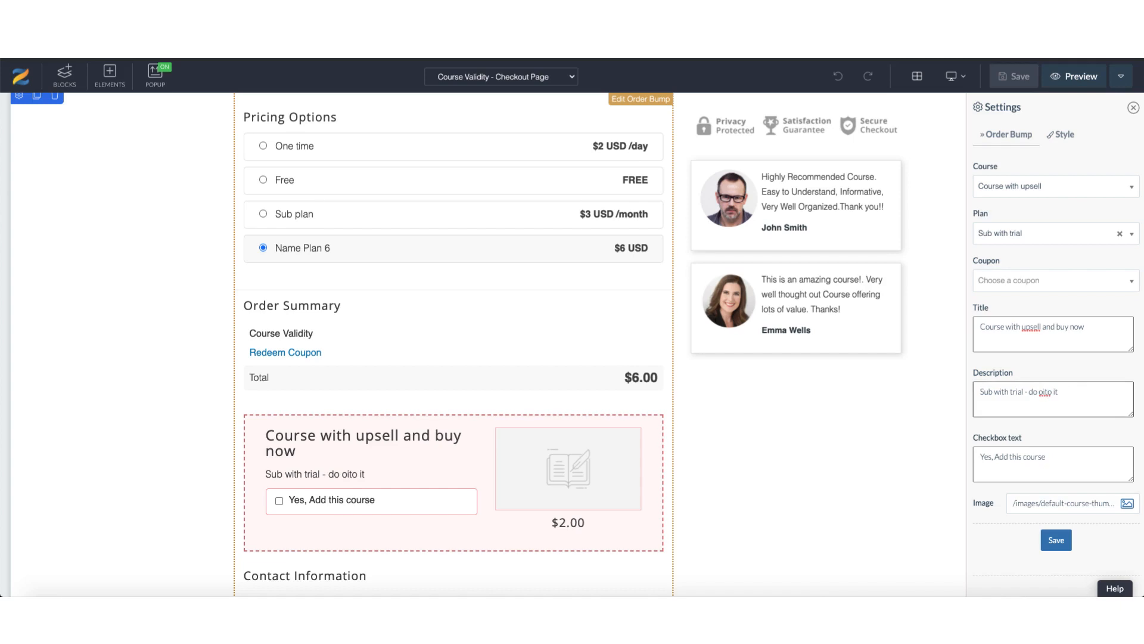
pyautogui.press('Backspace')
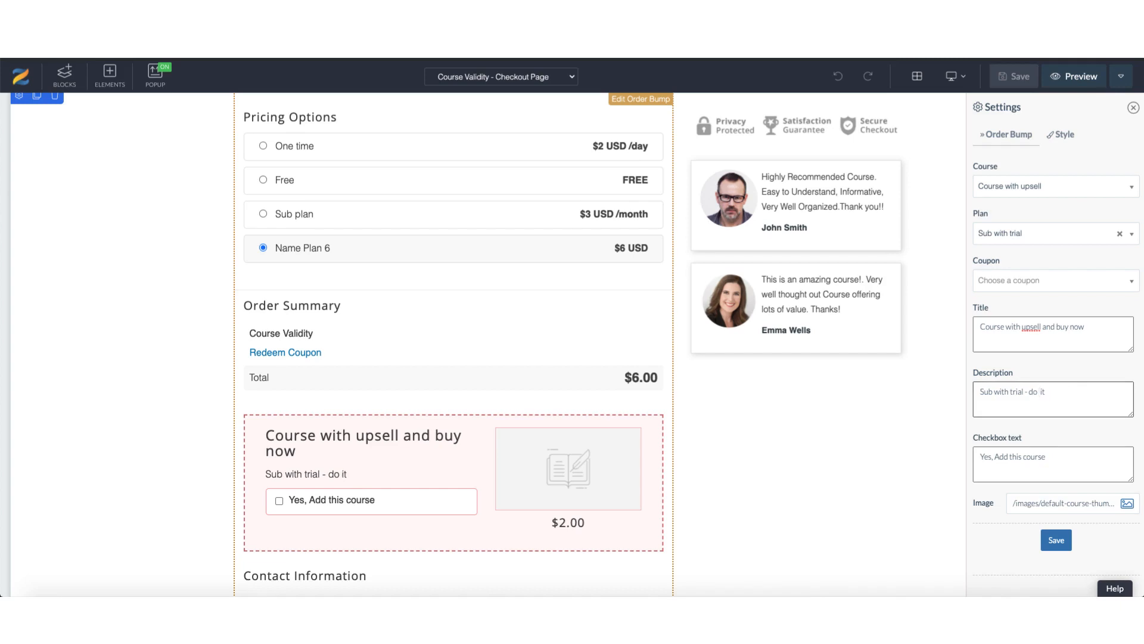
pyautogui.write('d it')
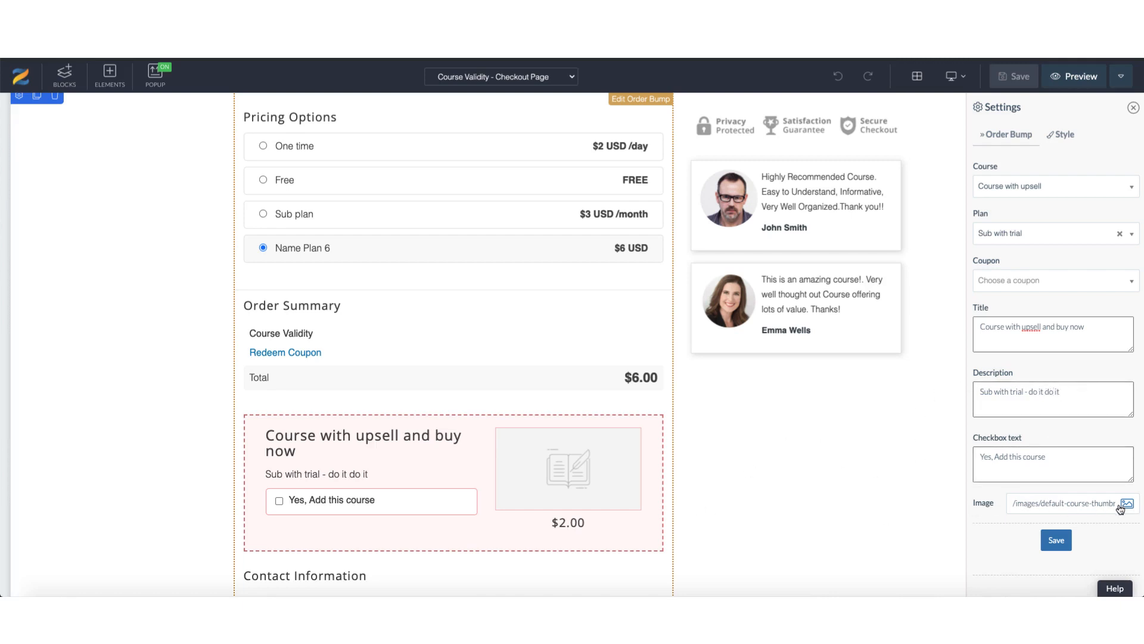
pyautogui.click(1130, 503)
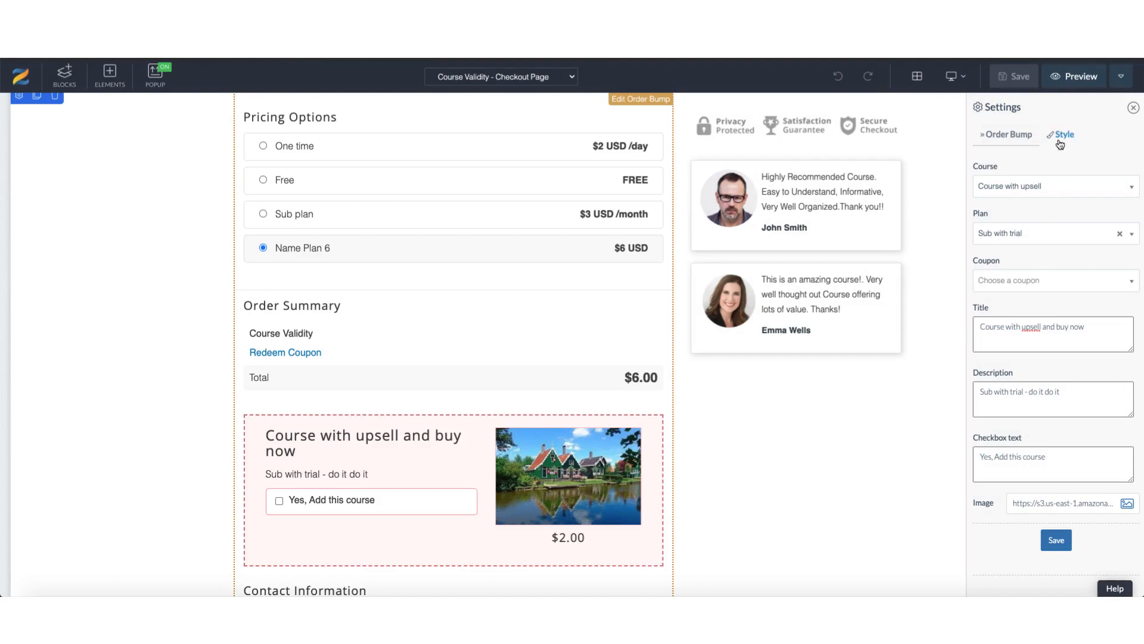
# - In the Style settings, give the order bump a dotted border in light blue
pyautogui.click(1063, 135)
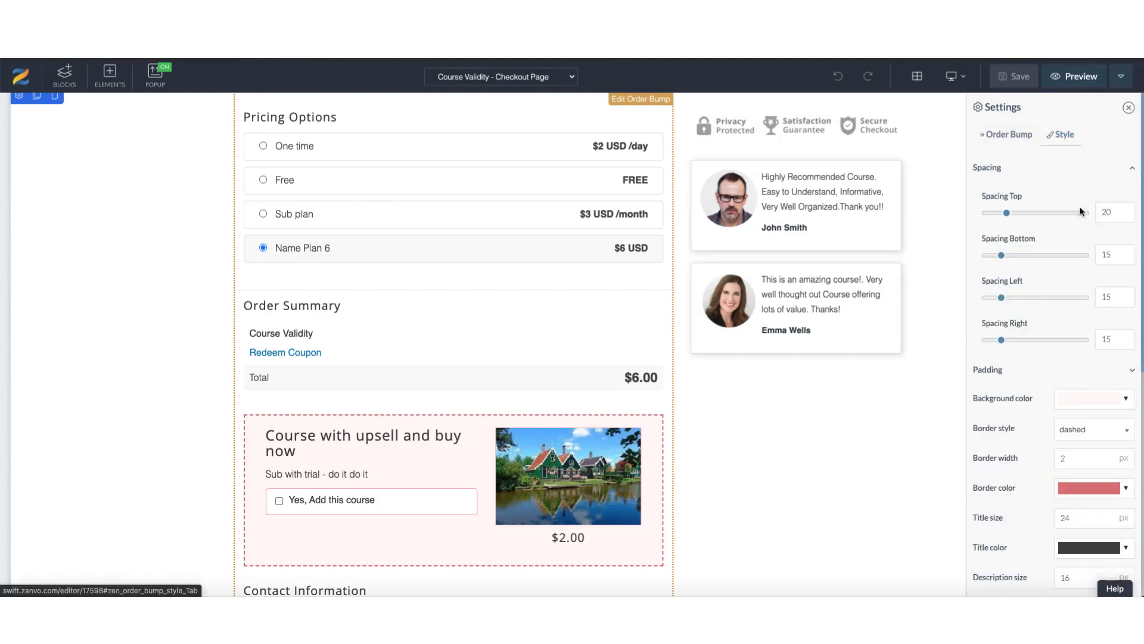
pyautogui.scroll(-3)
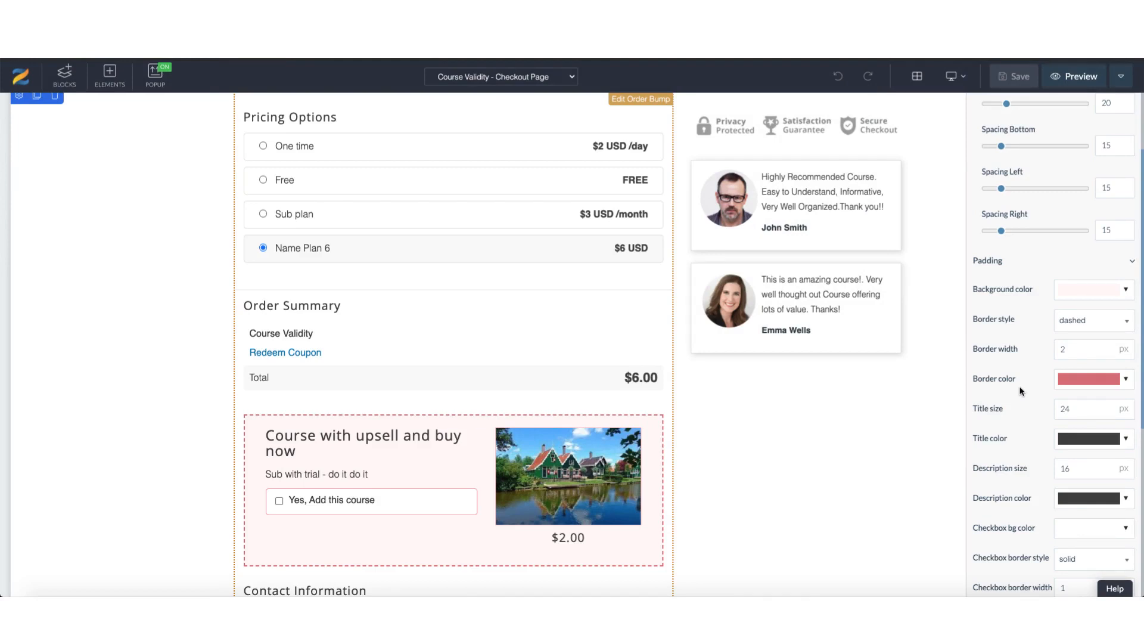
pyautogui.click(1091, 319)
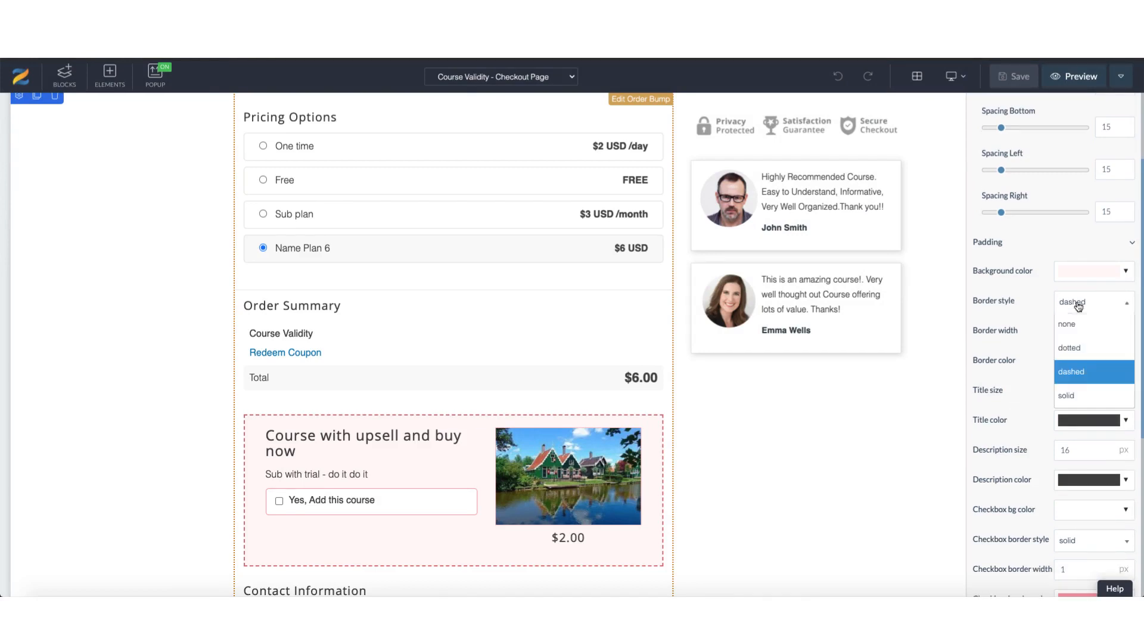
pyautogui.moveTo(1080, 347)
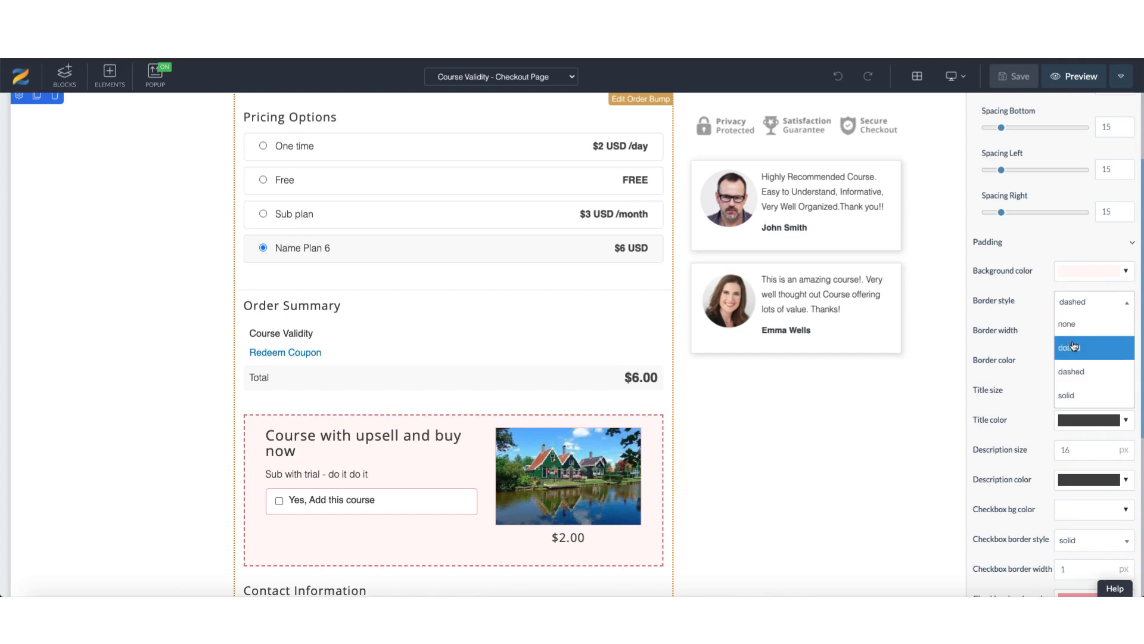
pyautogui.click(1069, 346)
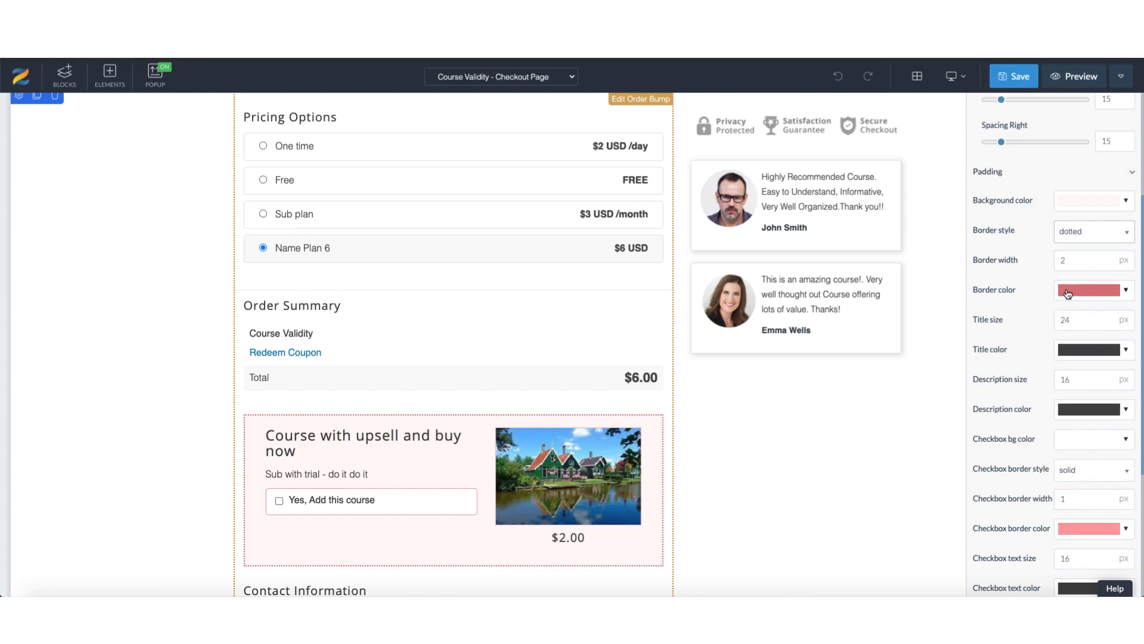
pyautogui.click(1087, 289)
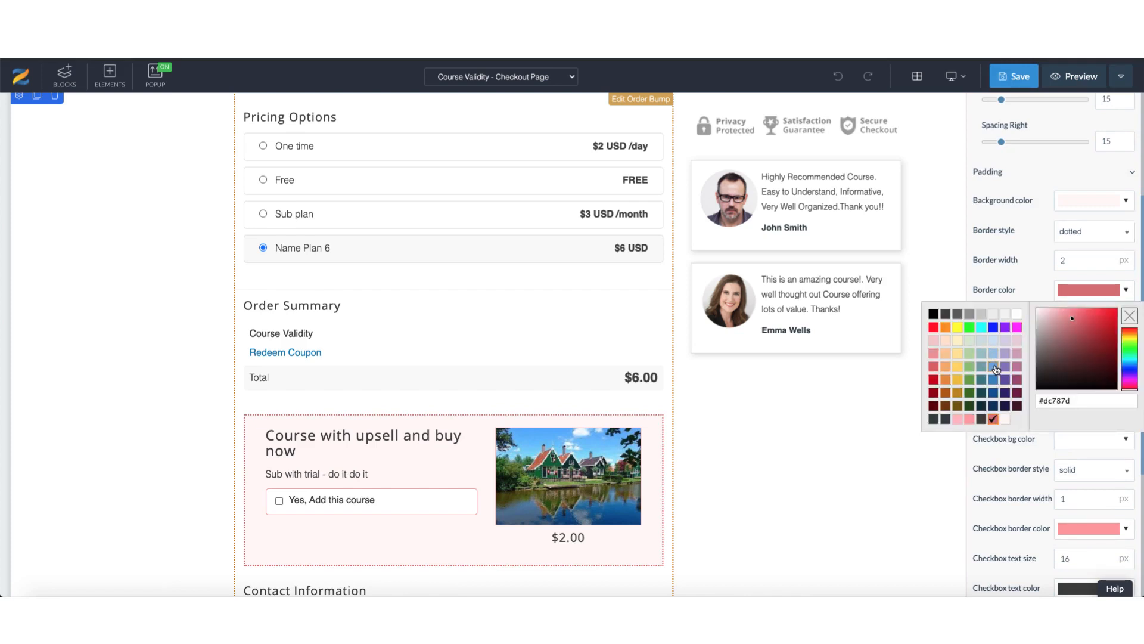
pyautogui.click(998, 357)
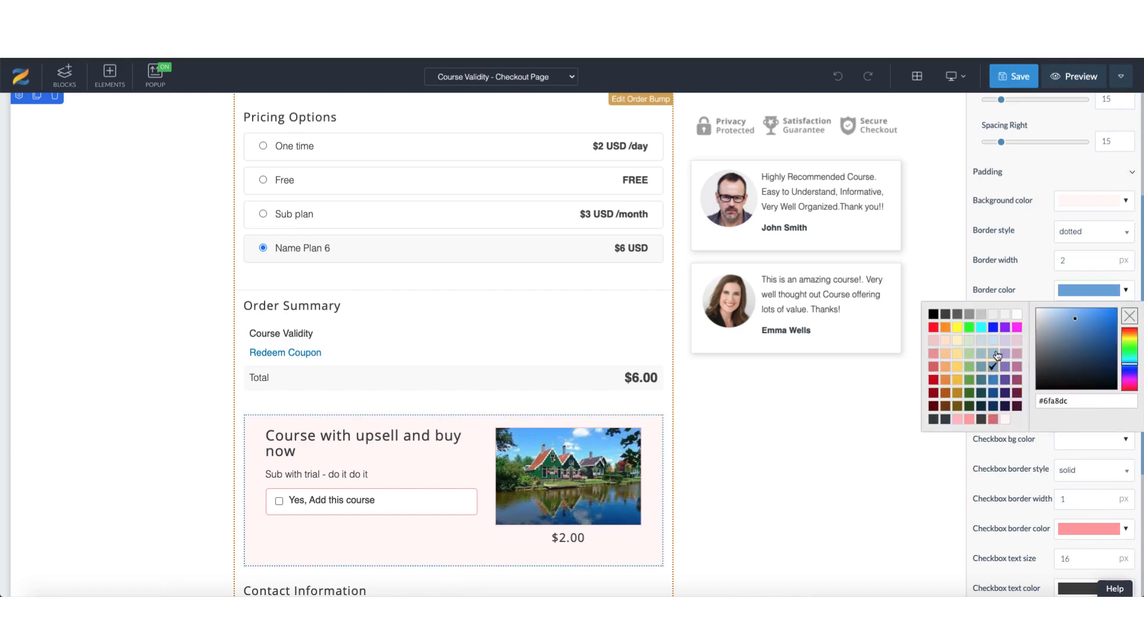
pyautogui.click(991, 353)
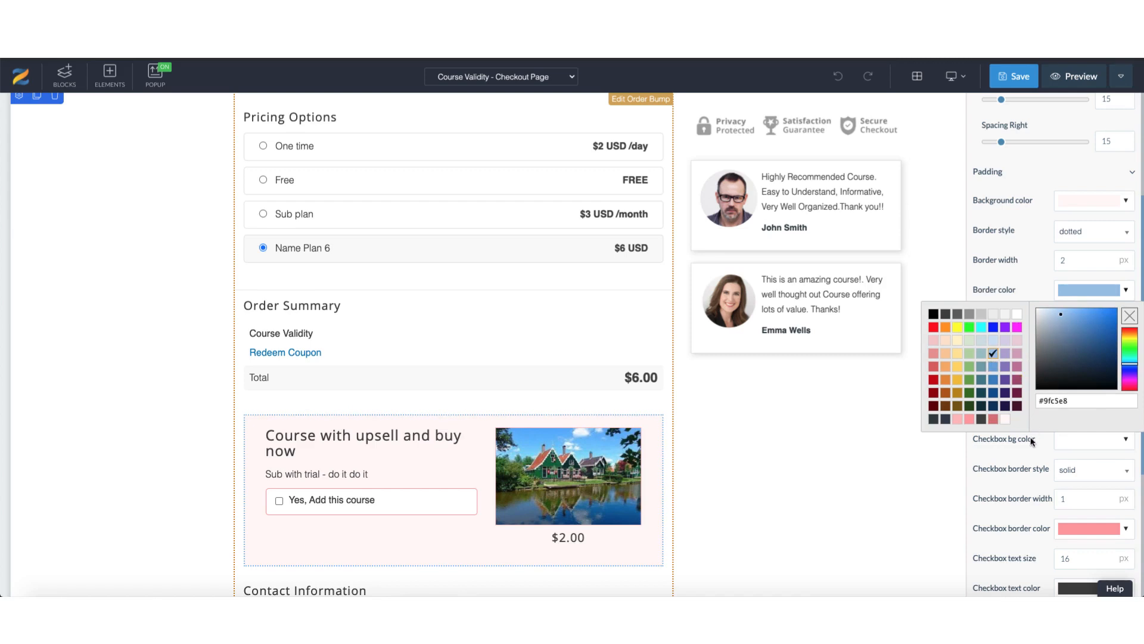
pyautogui.click(1130, 315)
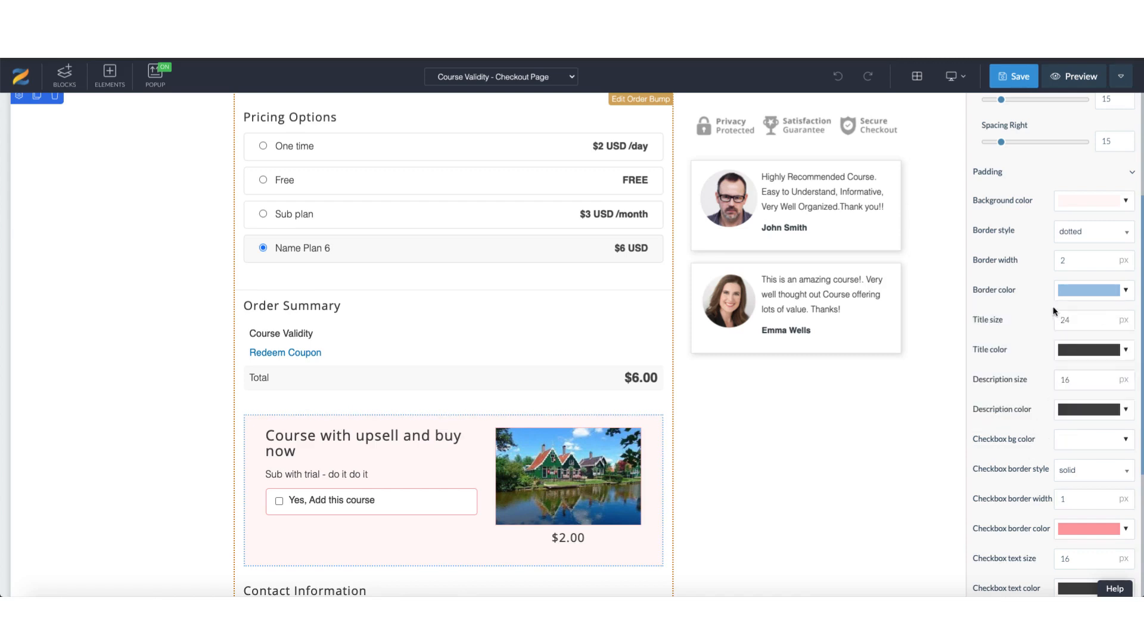
# - Set the checkbox text size to 19 with a Bounce In animation
pyautogui.scroll(3)
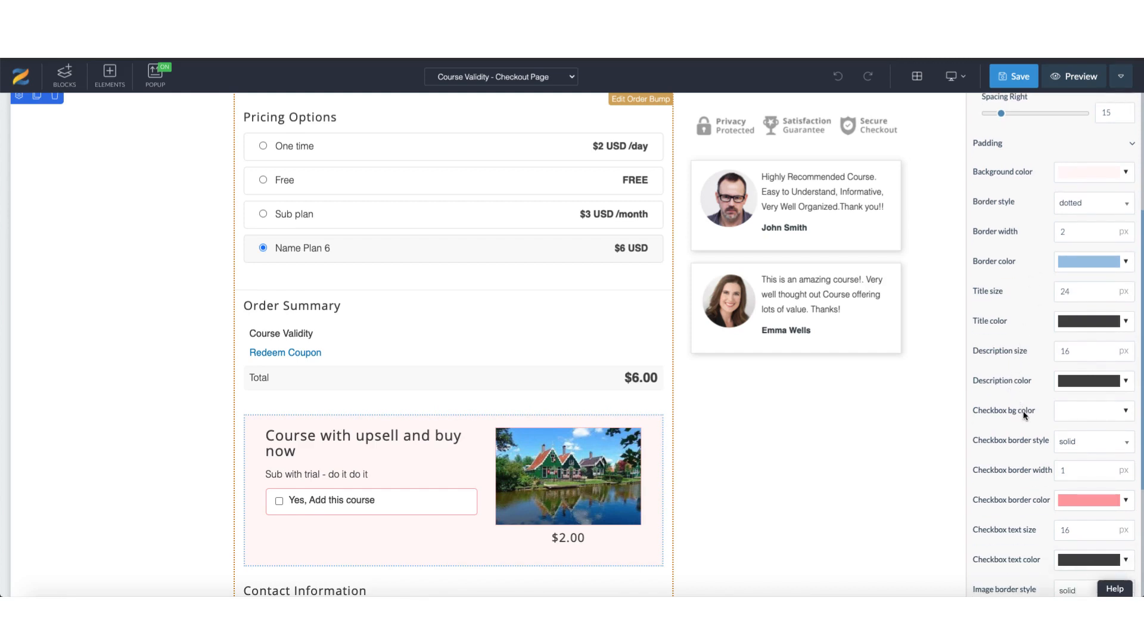
pyautogui.scroll(-3)
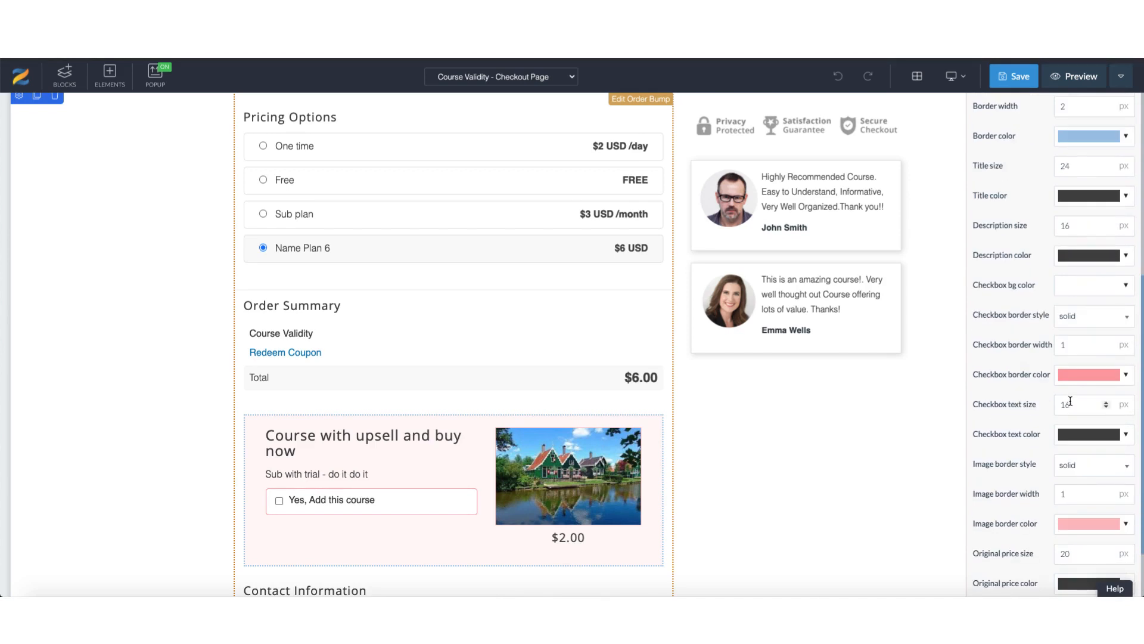
pyautogui.click(1106, 400)
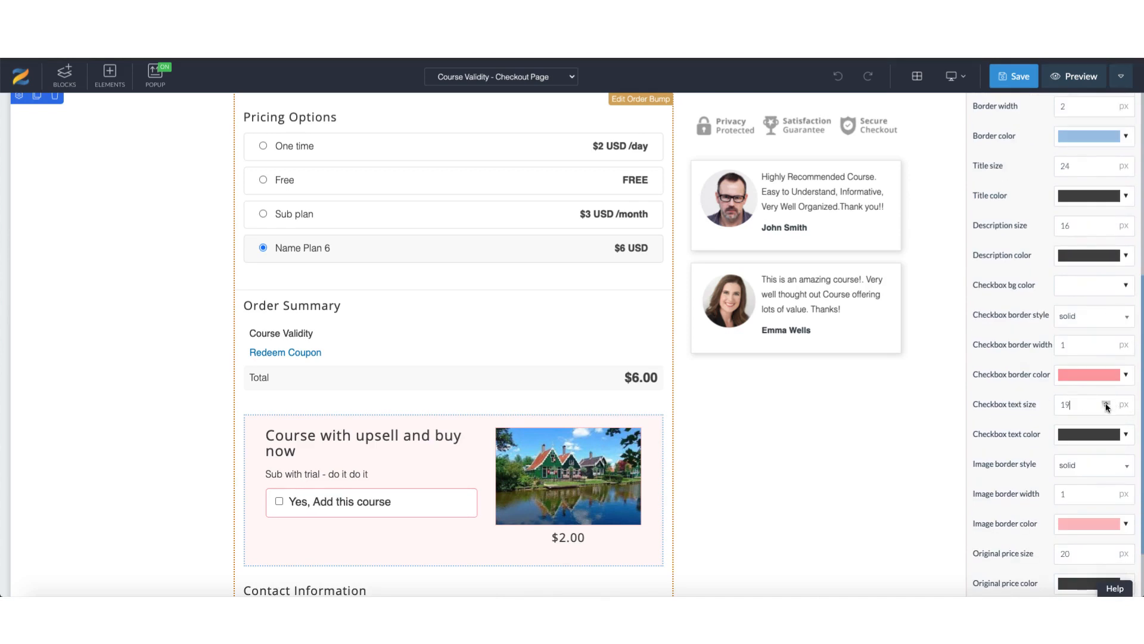
pyautogui.scroll(-3)
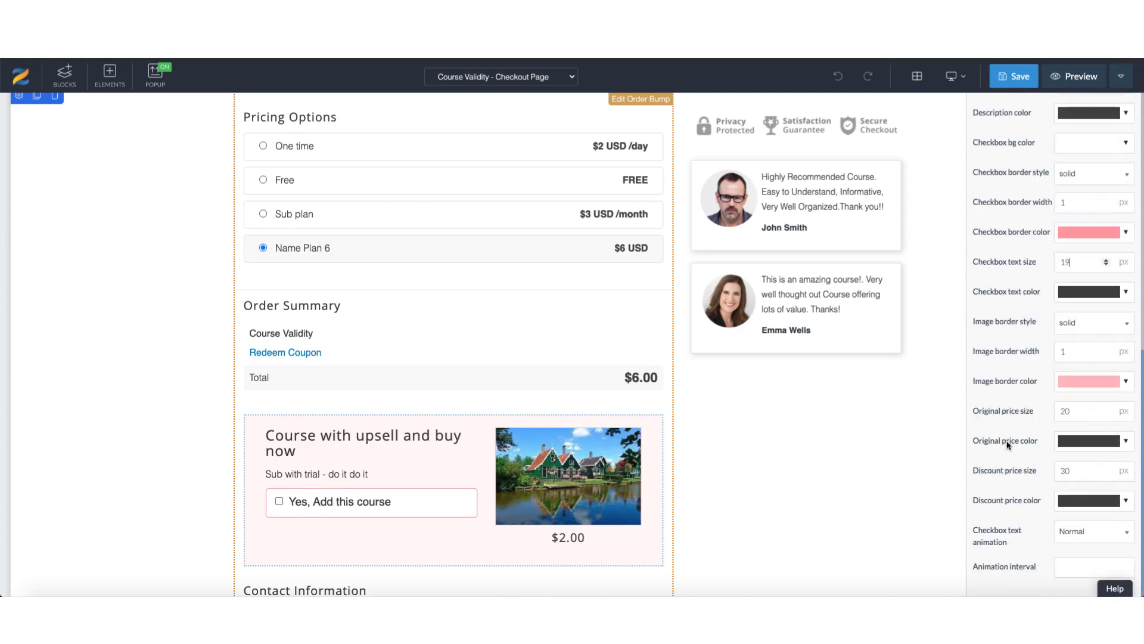
pyautogui.click(1092, 530)
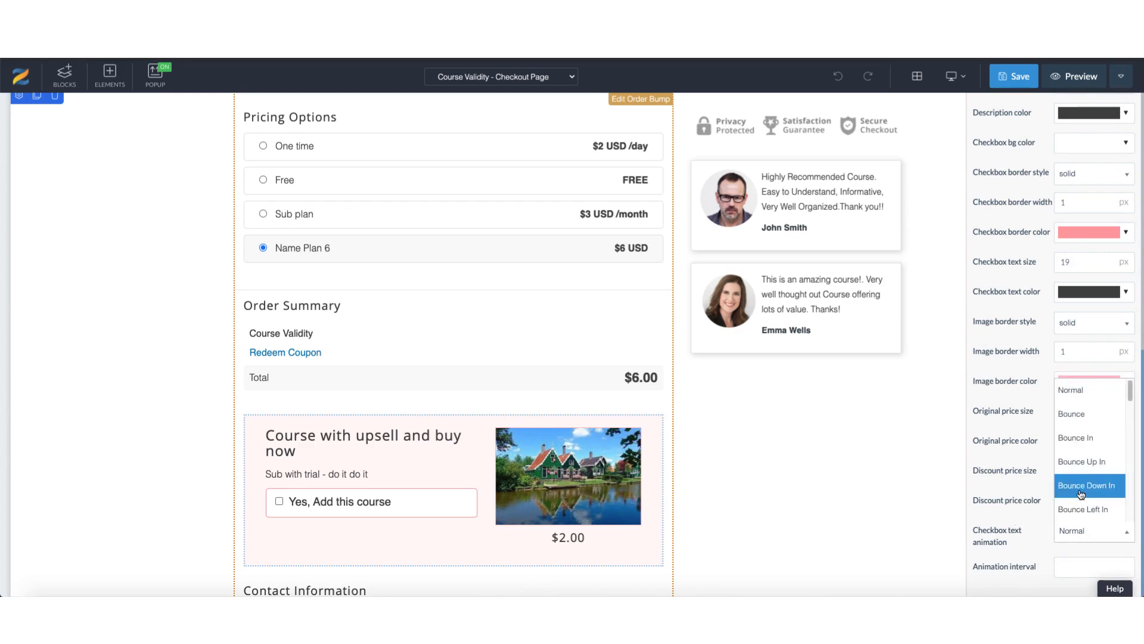
pyautogui.click(1081, 461)
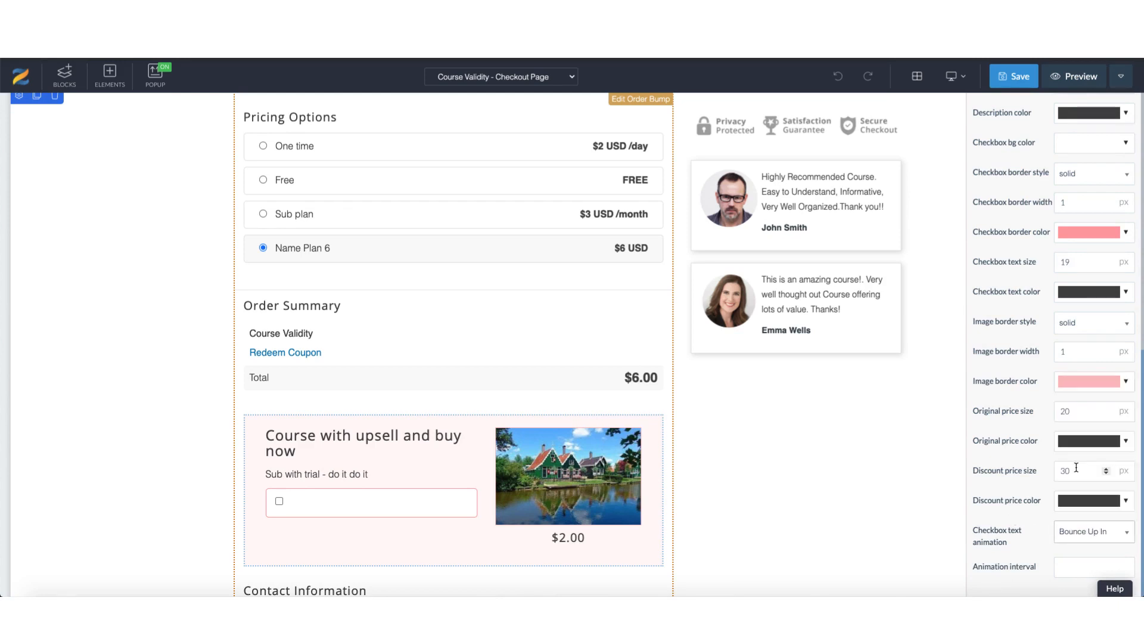
pyautogui.click(1093, 531)
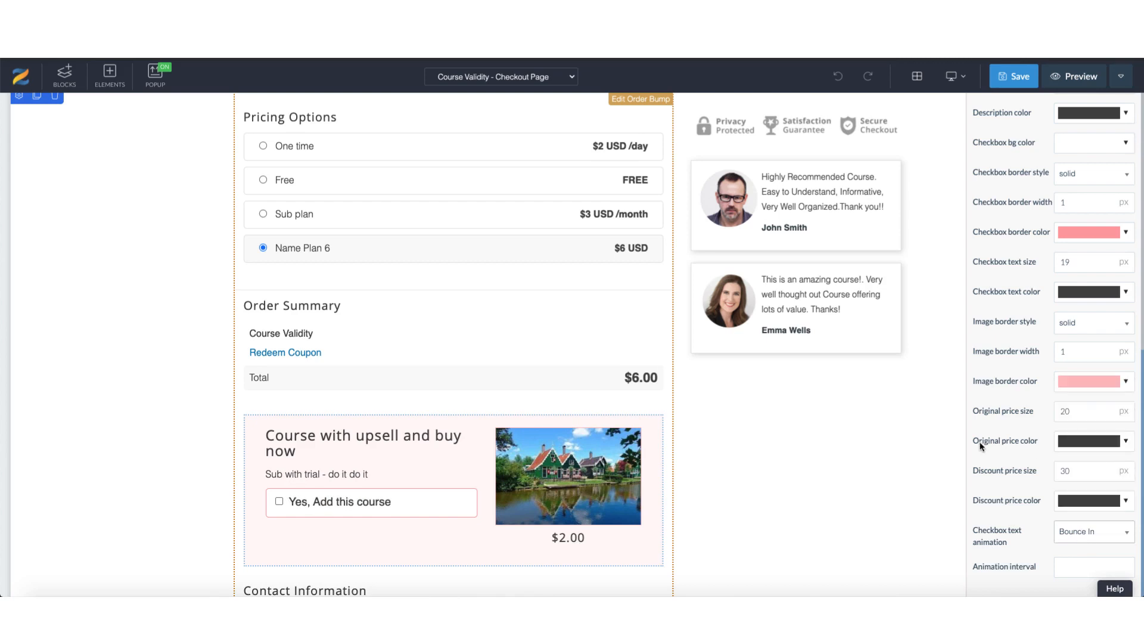
pyautogui.scroll(3)
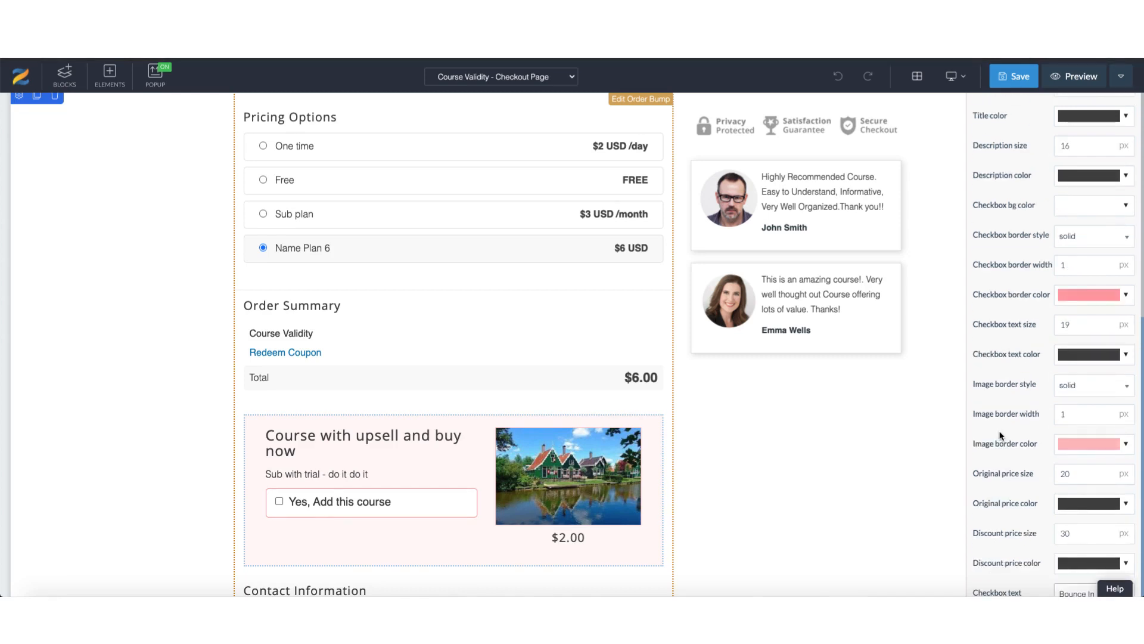
pyautogui.scroll(3)
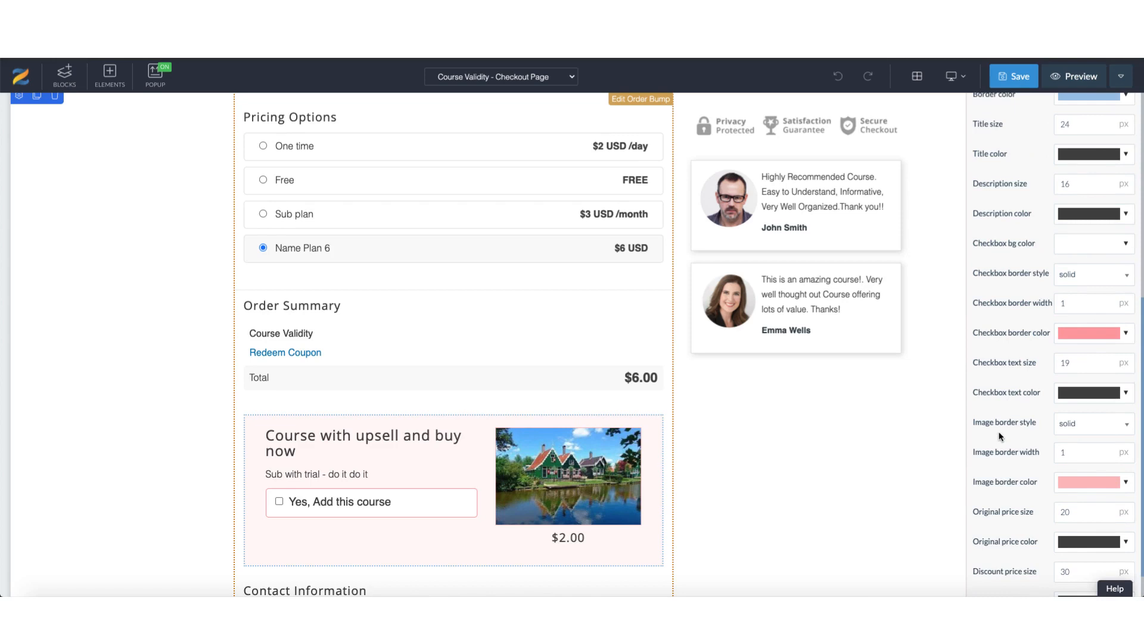
pyautogui.scroll(3)
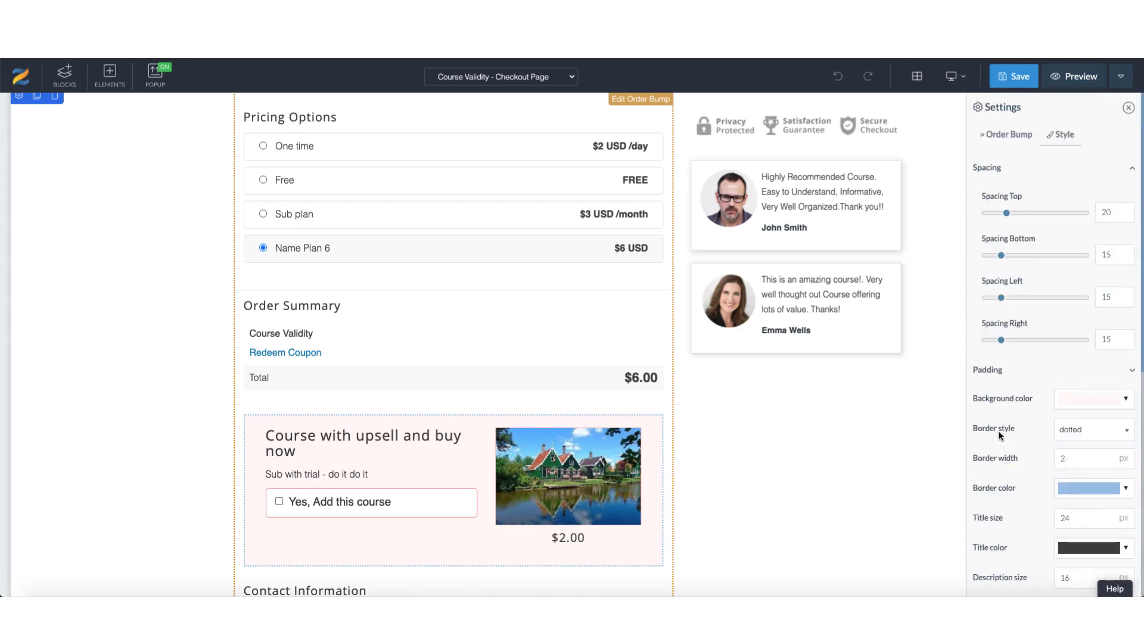
pyautogui.click(1010, 135)
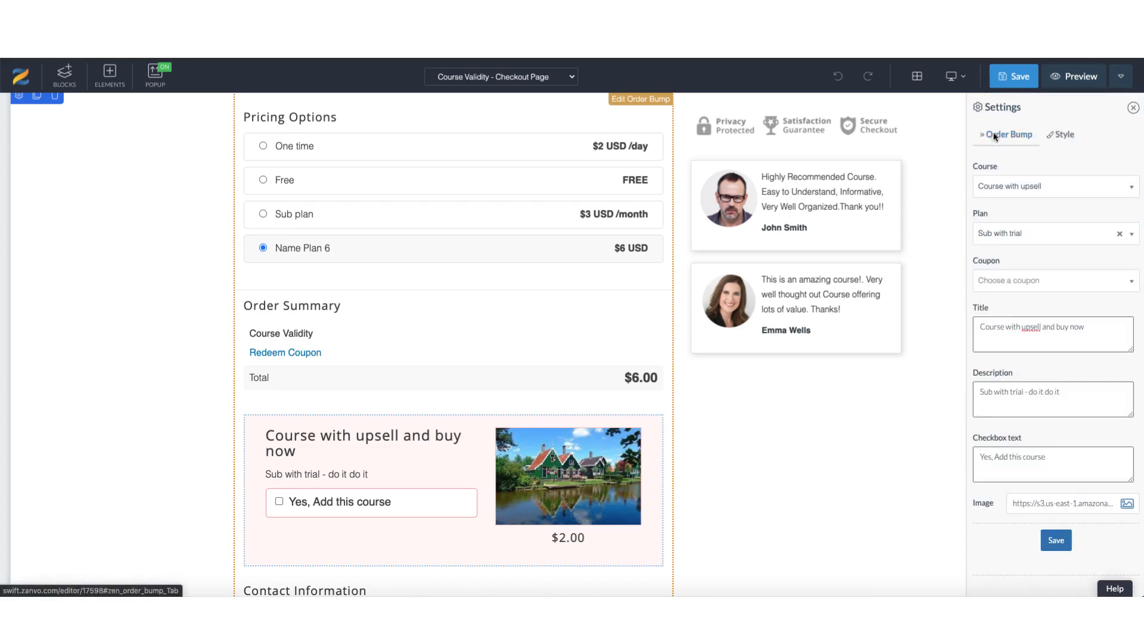
pyautogui.click(1063, 135)
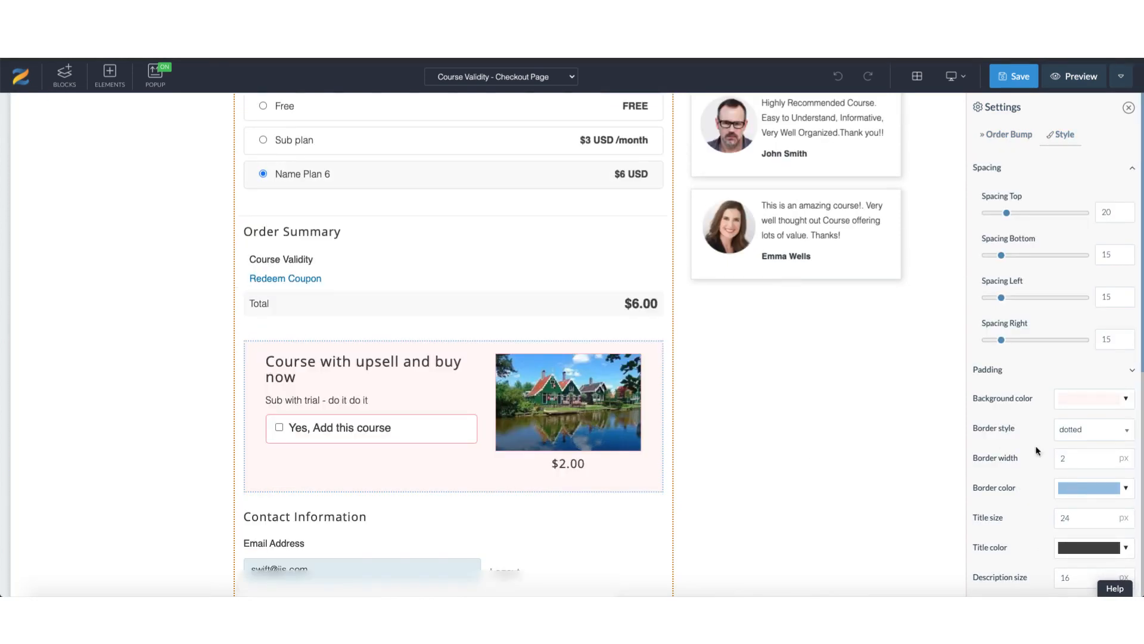
pyautogui.scroll(-3)
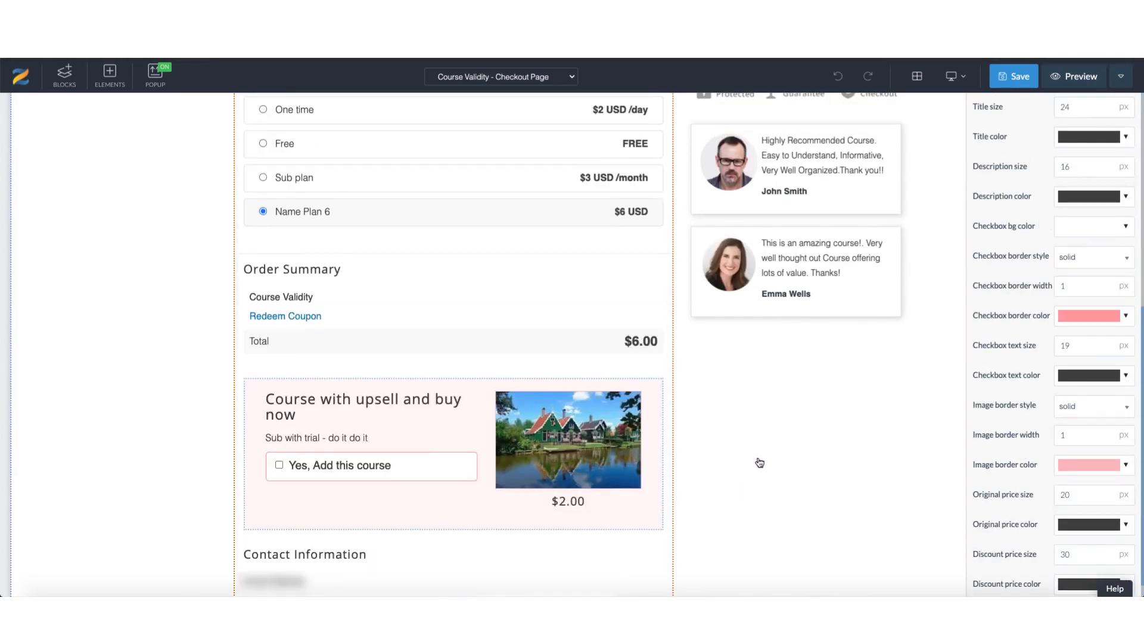
pyautogui.scroll(3)
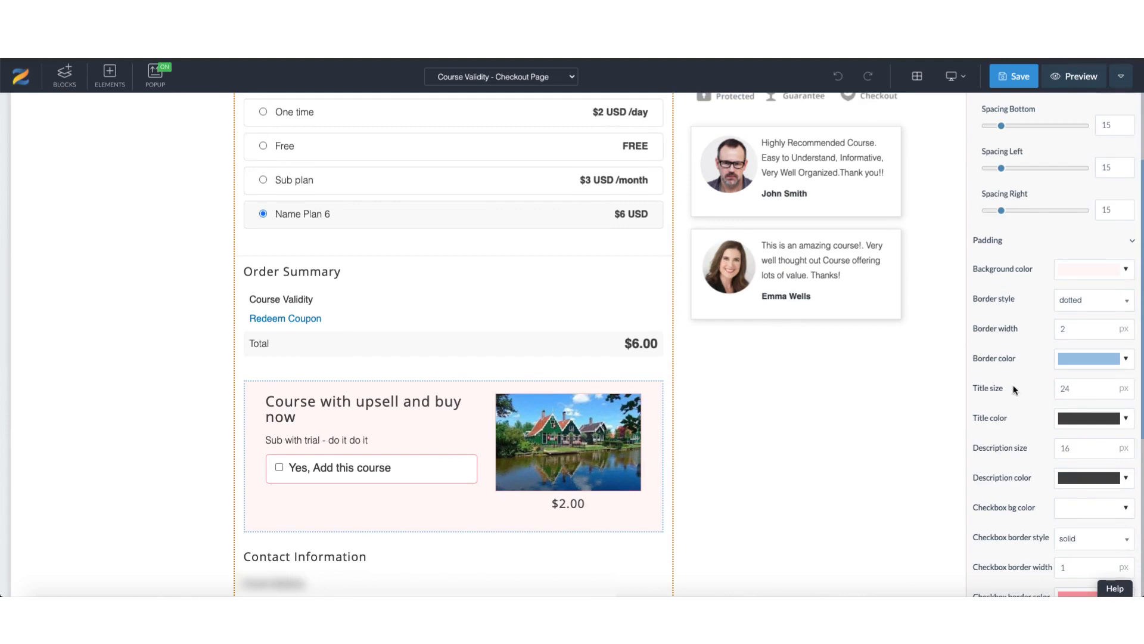
pyautogui.scroll(3)
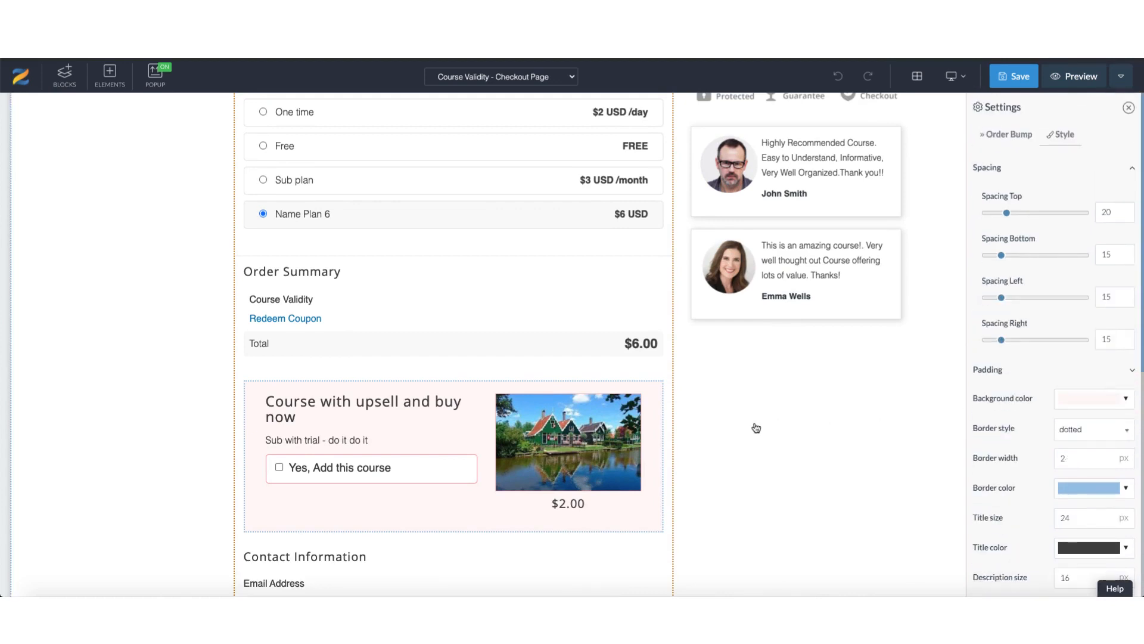
pyautogui.scroll(-3)
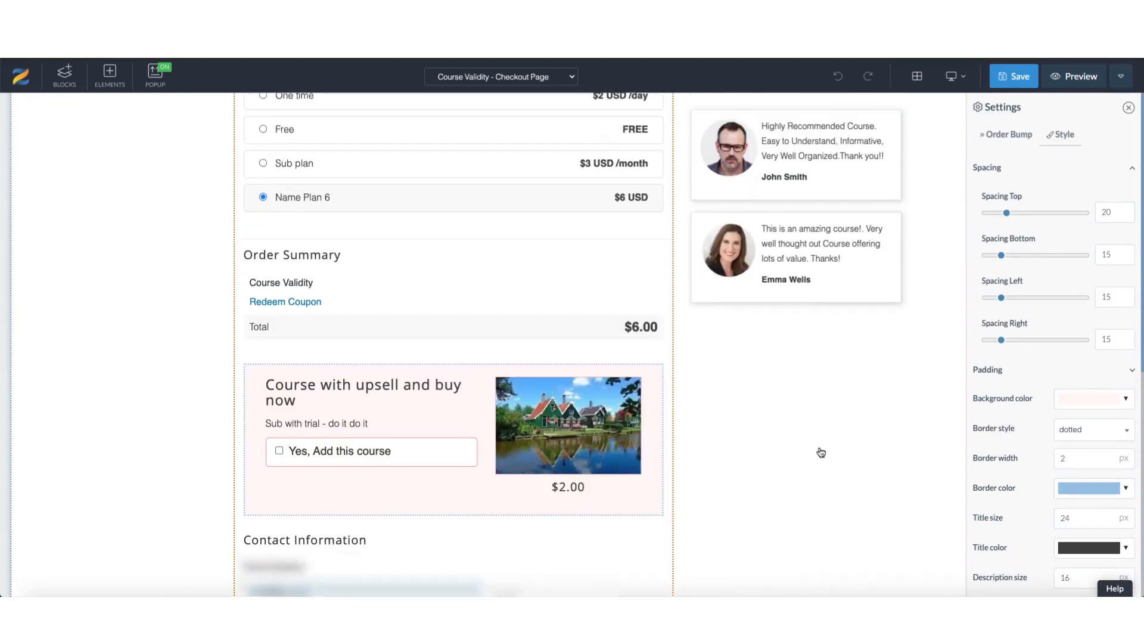
pyautogui.scroll(3)
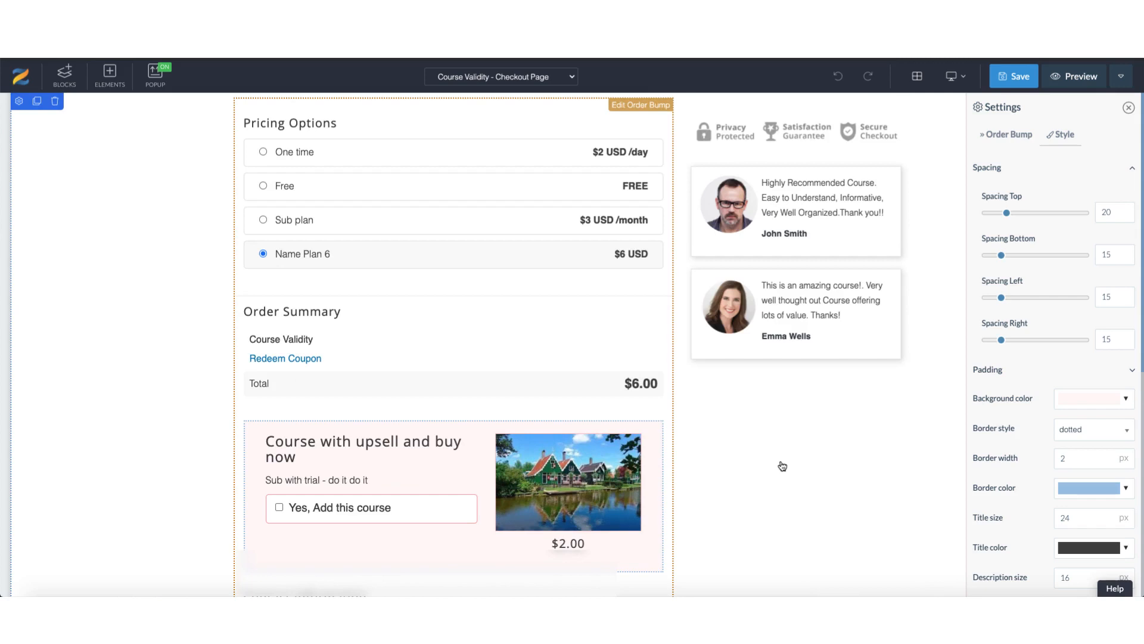
pyautogui.scroll(-3)
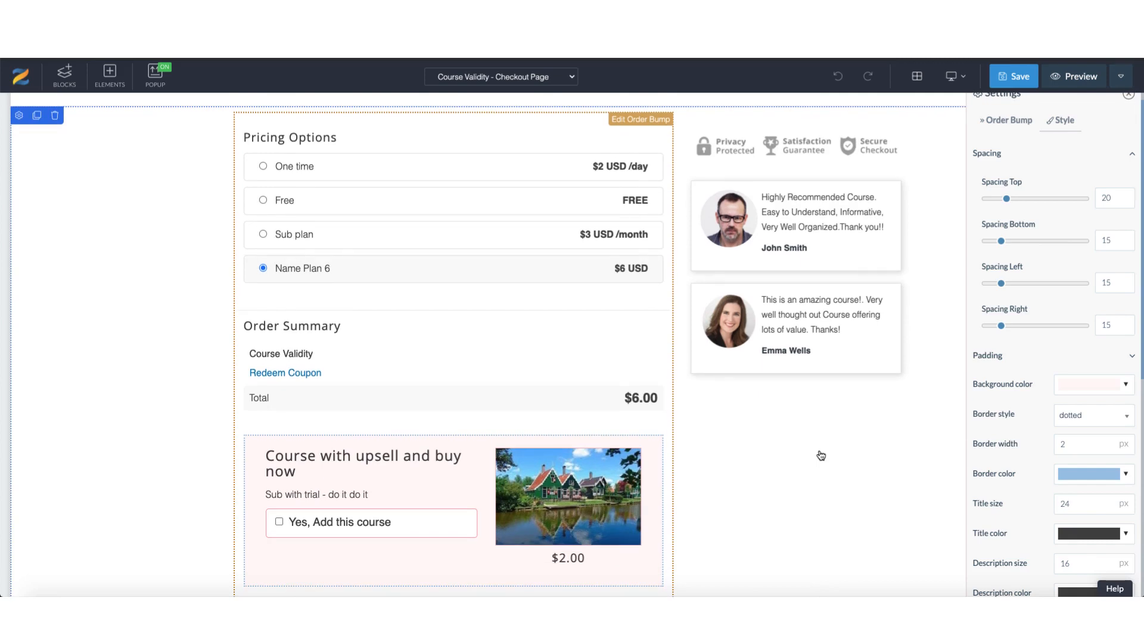
# - On the Thankyou Page, open the upsell block settings and its course list to pick Creta
pyautogui.click(501, 76)
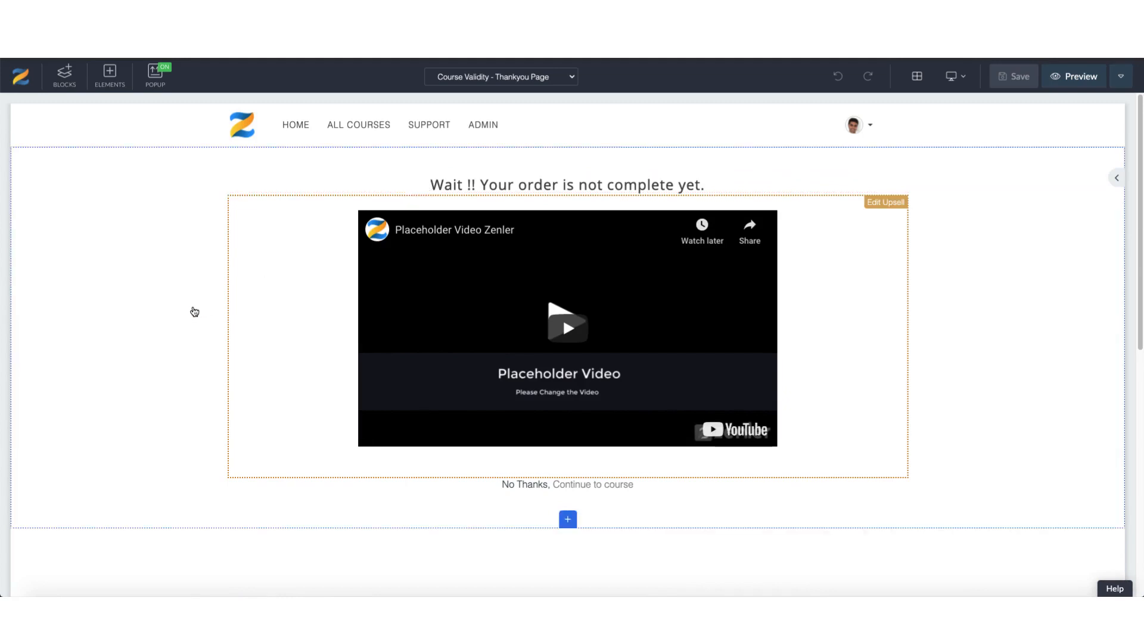
pyautogui.moveTo(212, 312)
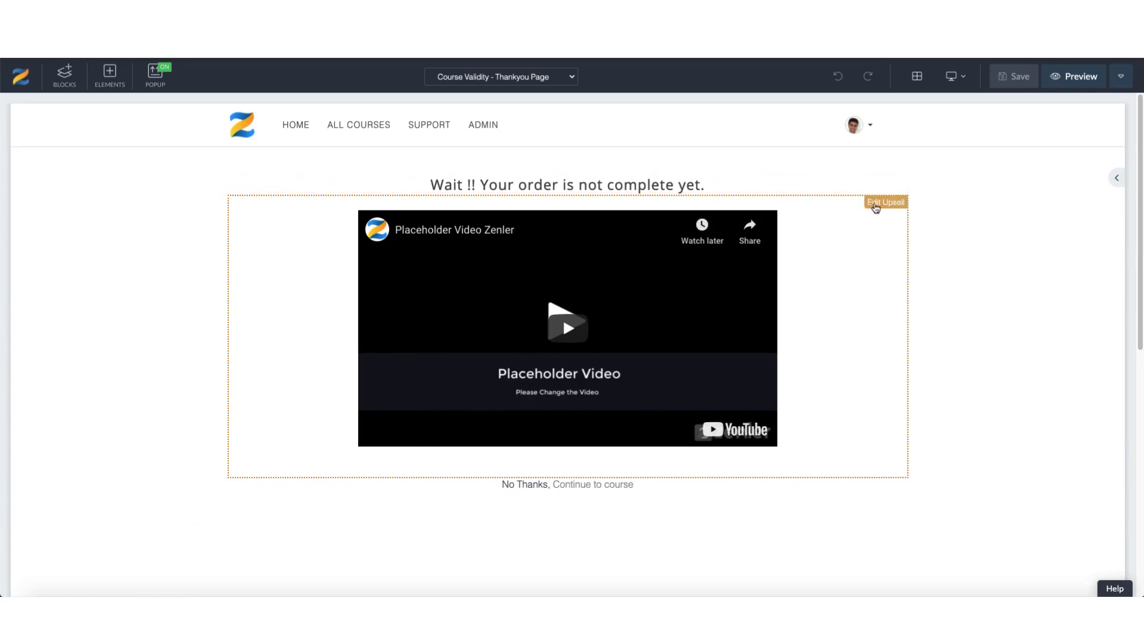
pyautogui.moveTo(881, 206)
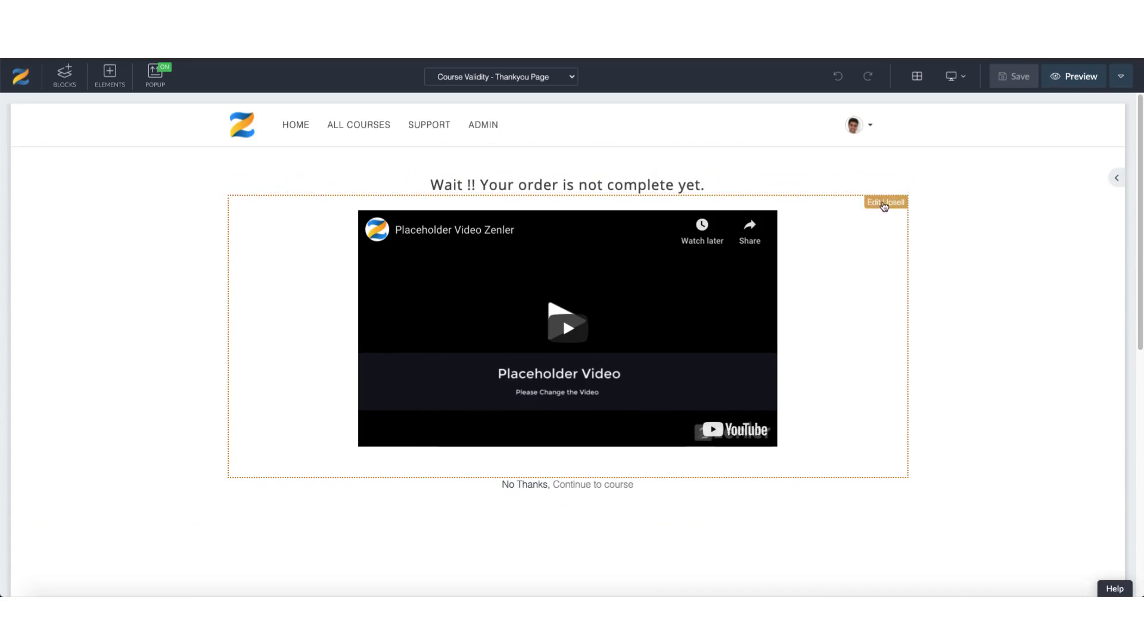
pyautogui.click(884, 202)
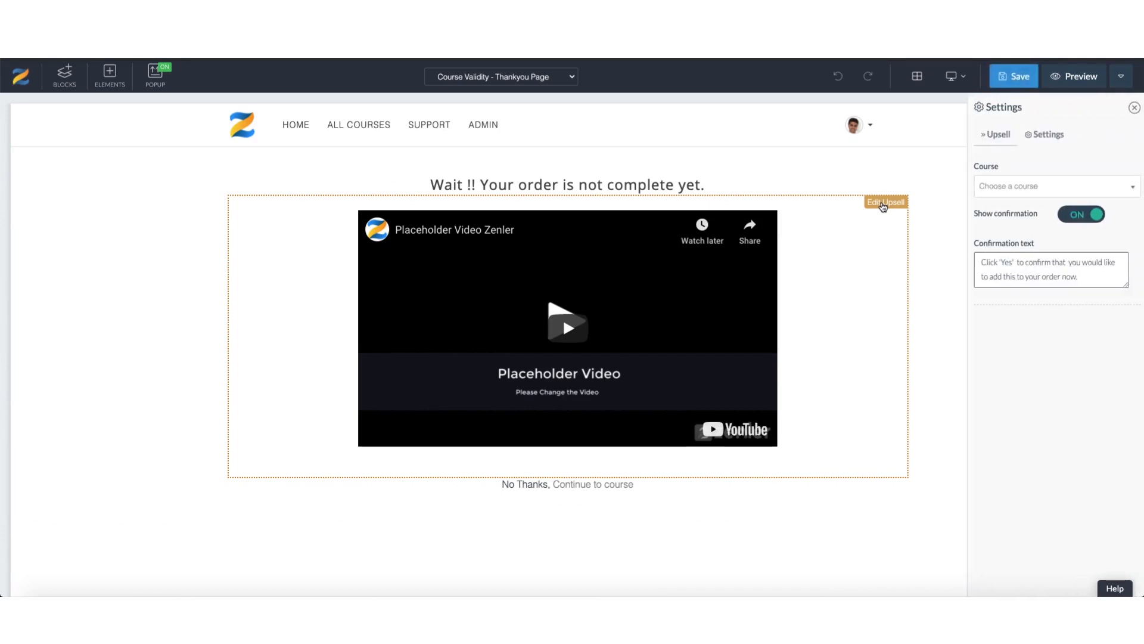
pyautogui.click(1051, 186)
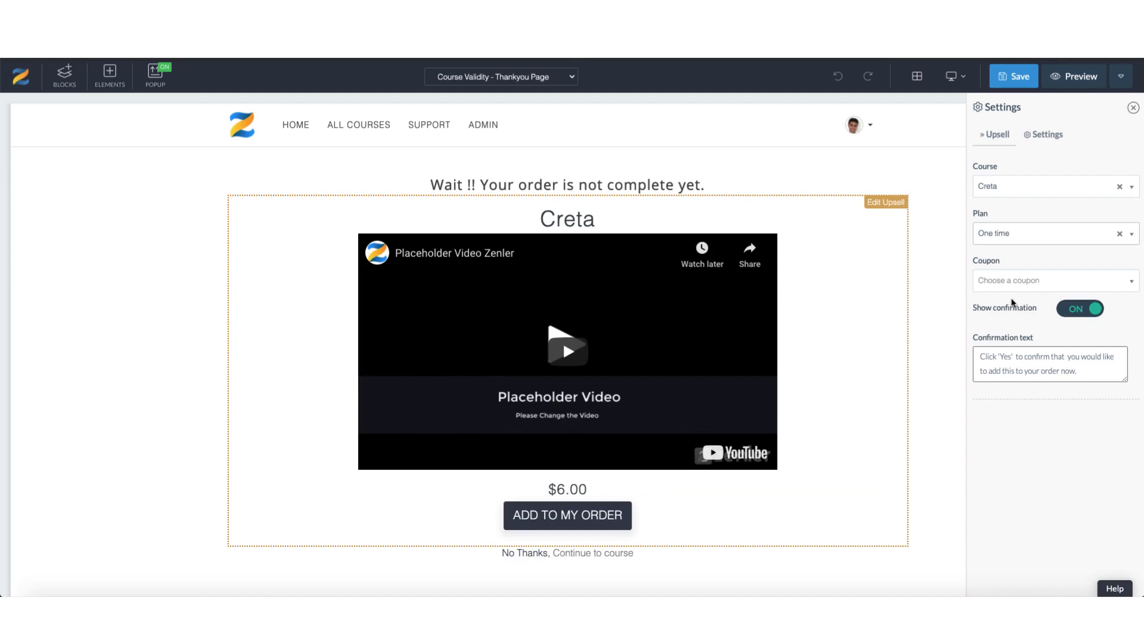
pyautogui.moveTo(1048, 135)
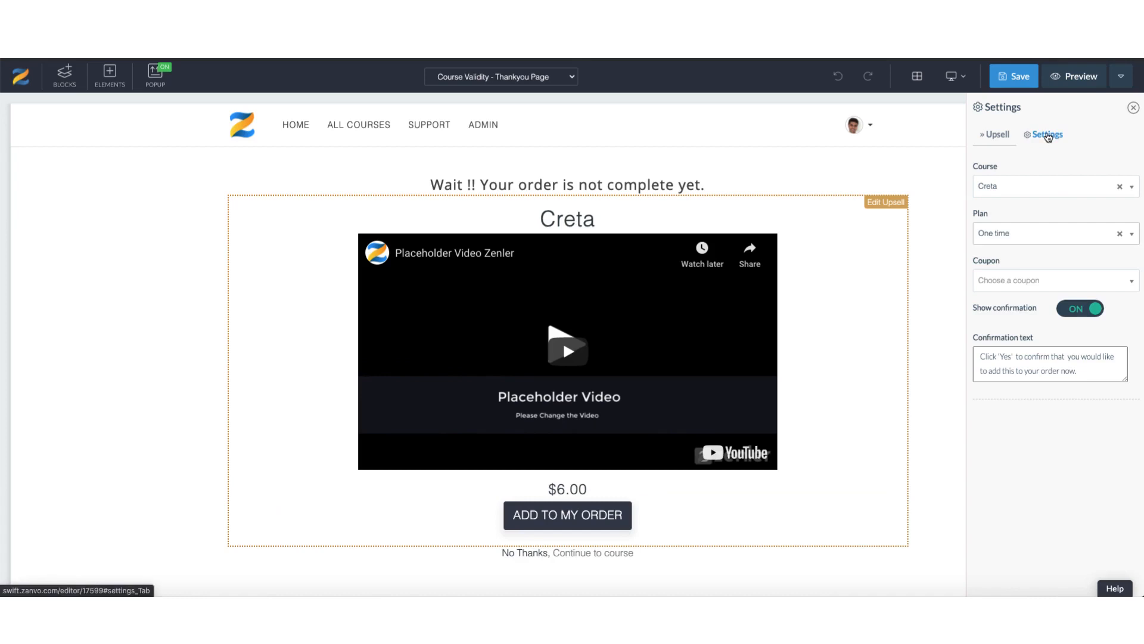
# - View the upsell's Settings tab animation list, leaving Normal with 0-second delay and interval
pyautogui.click(1047, 135)
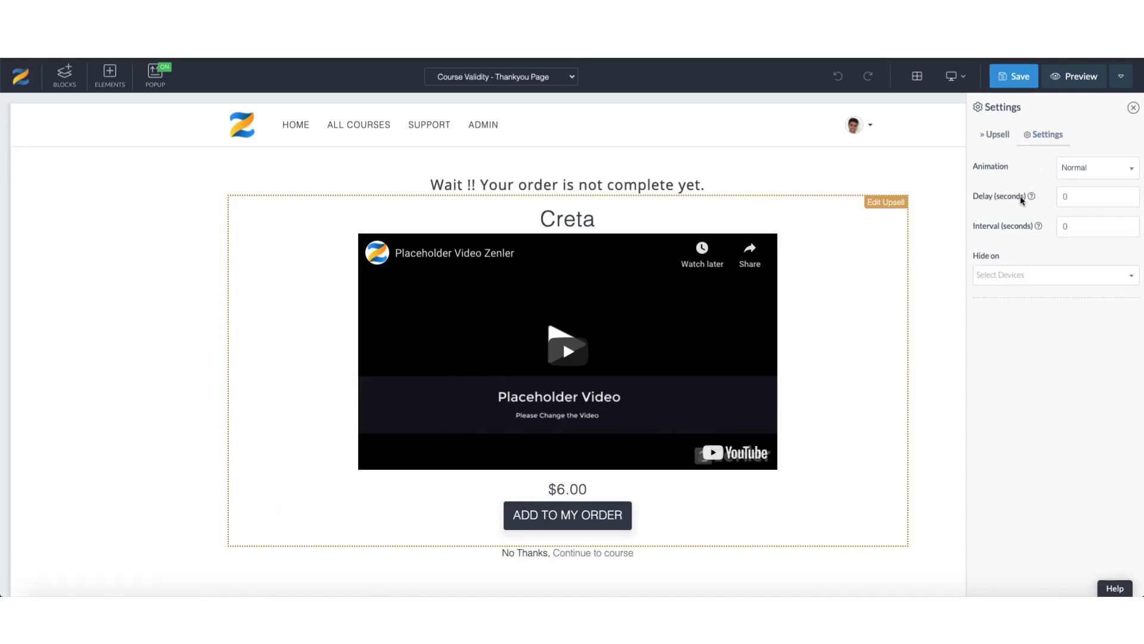
pyautogui.moveTo(1085, 175)
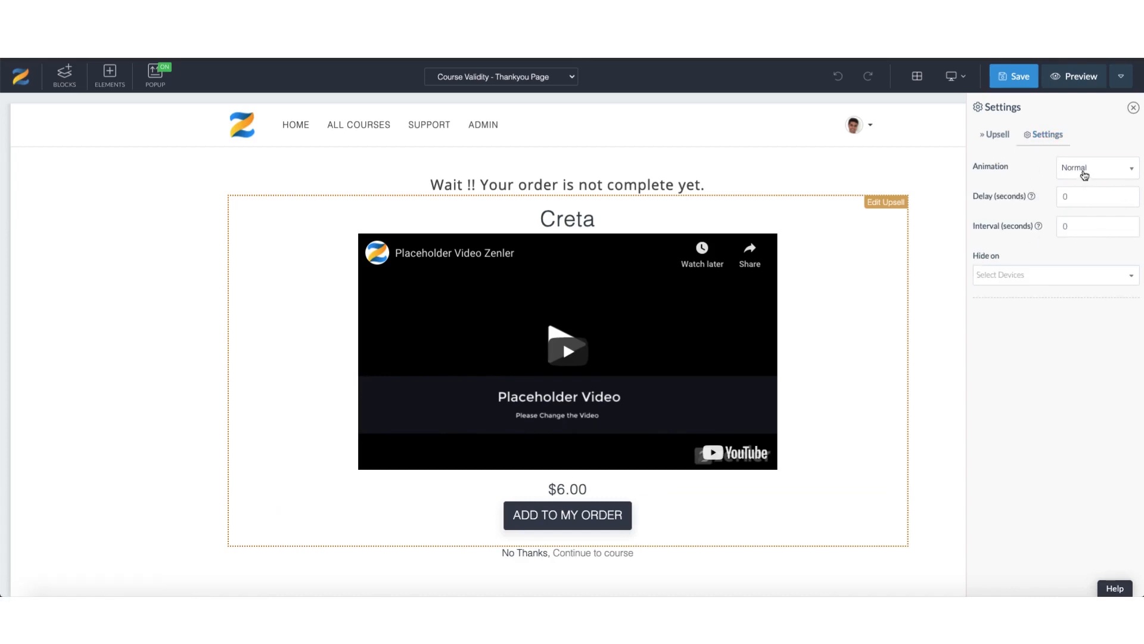
pyautogui.click(1094, 167)
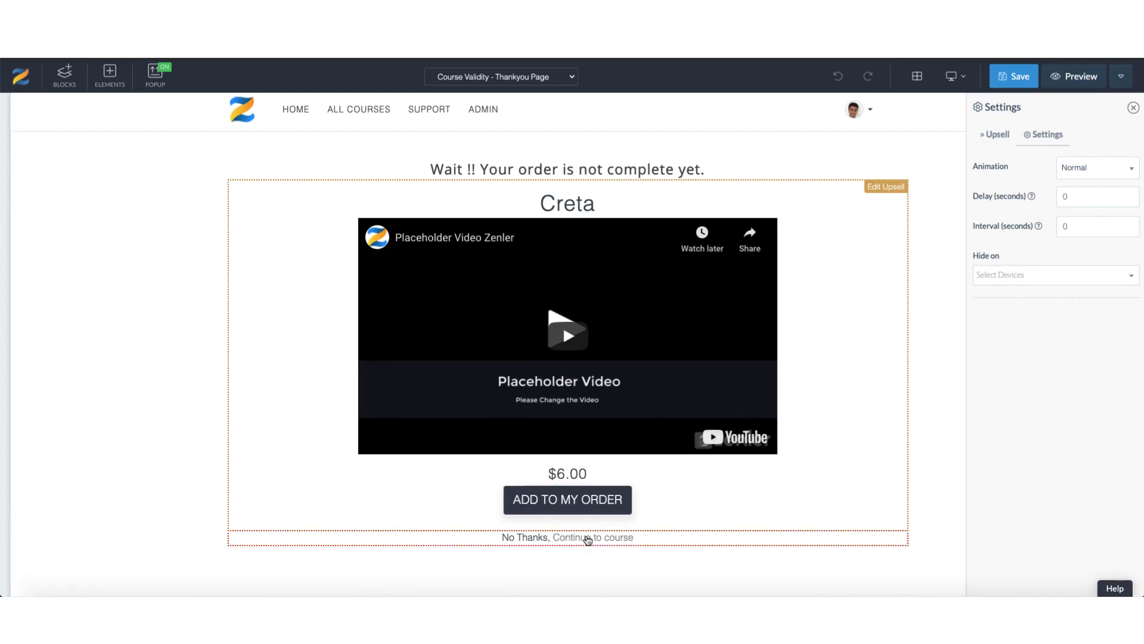
# - Change the upsell's decline line to read 'Thank you'
pyautogui.click(591, 537)
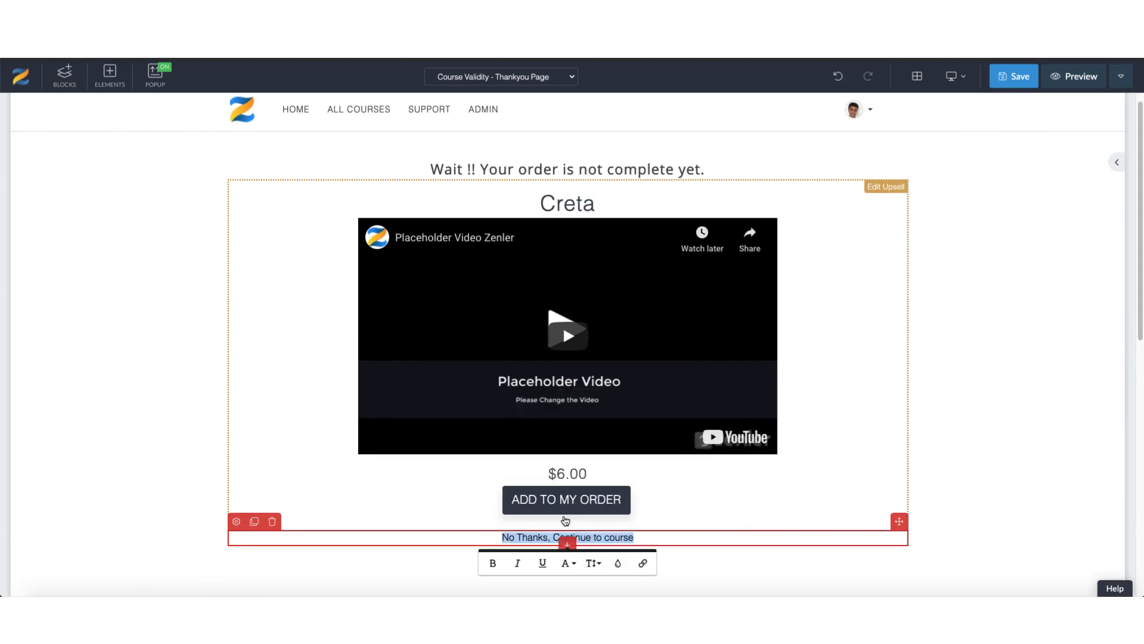
pyautogui.write('Thank you')
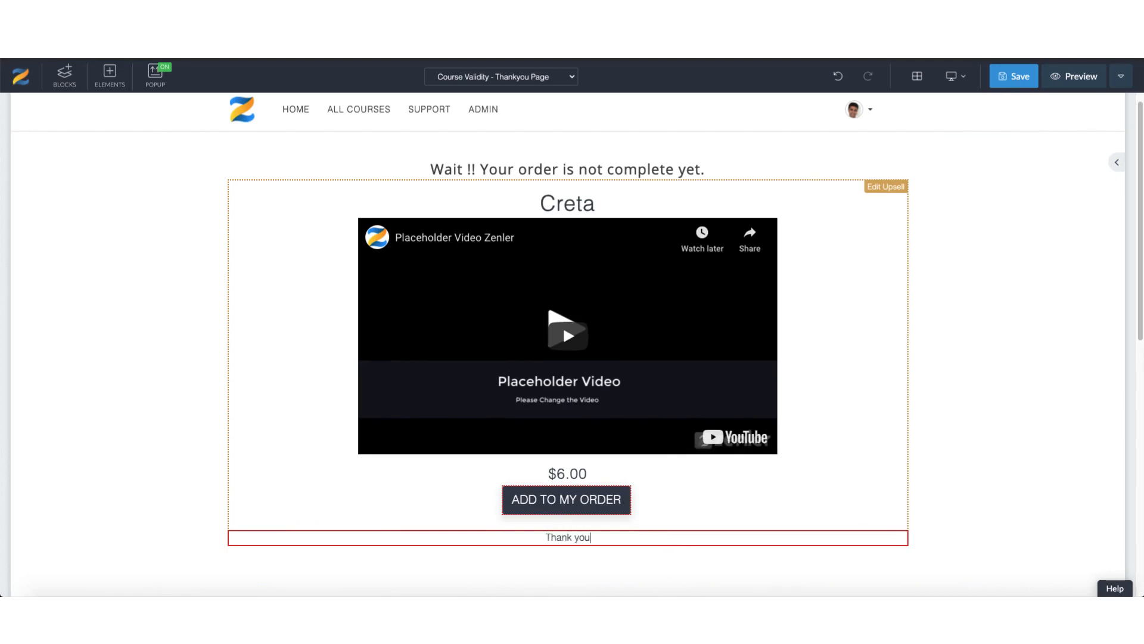